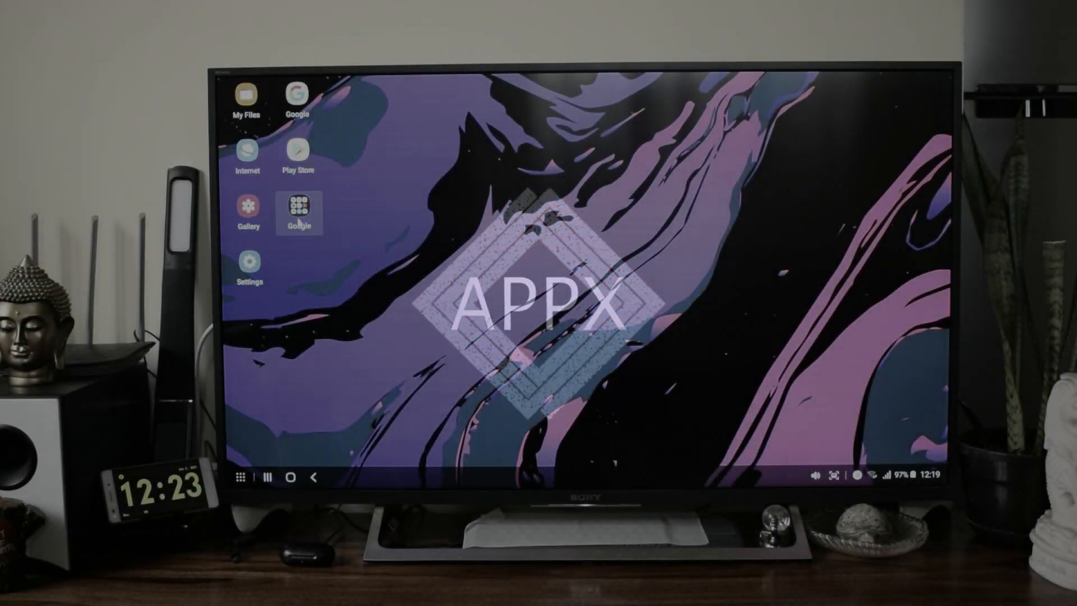
Open the Google apps folder on the TV desktop, then view the DeX Station product page
left_click(295, 208)
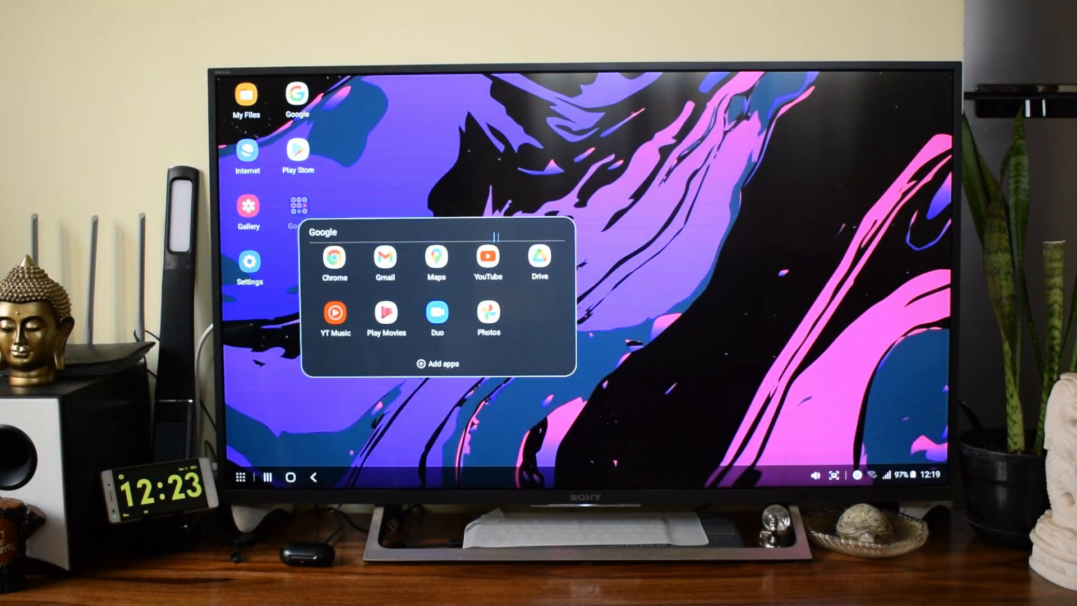
left_click(488, 258)
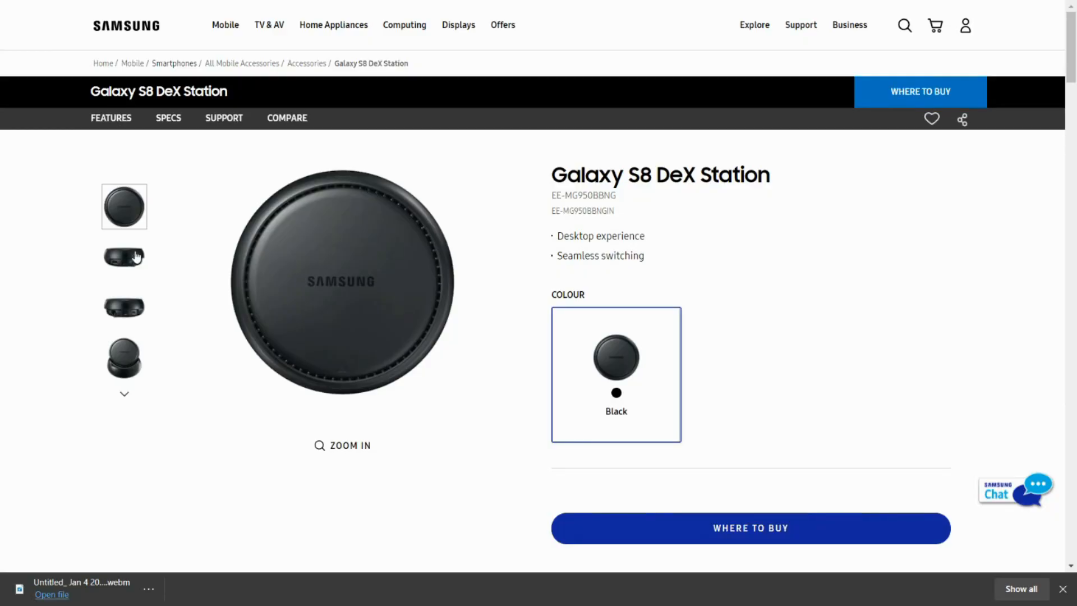
Browse the DeX Station photos through the side view and the raised-stand view
left_click(124, 257)
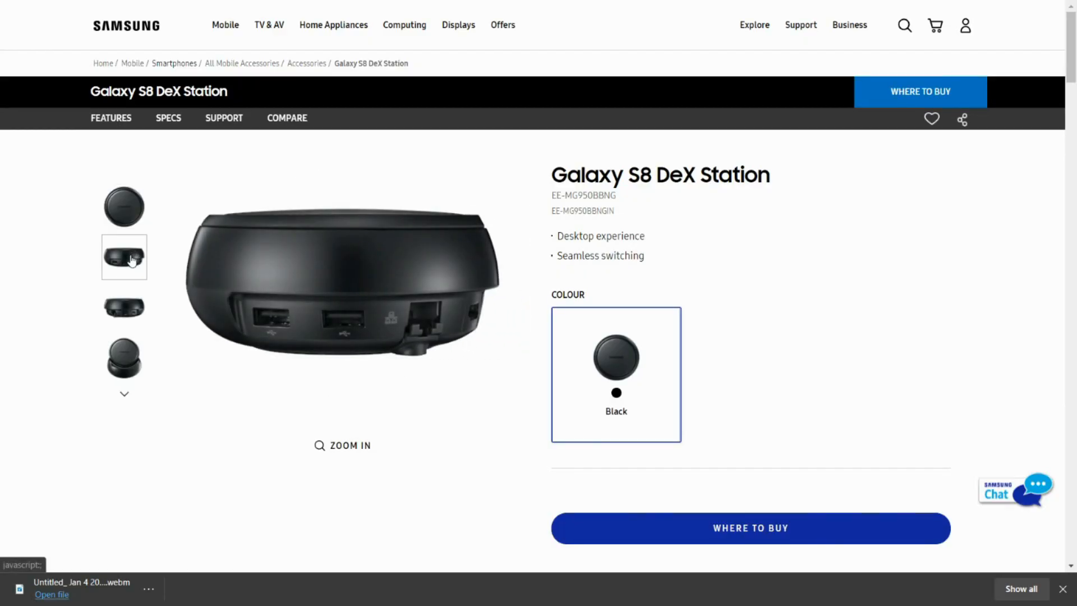
left_click(125, 308)
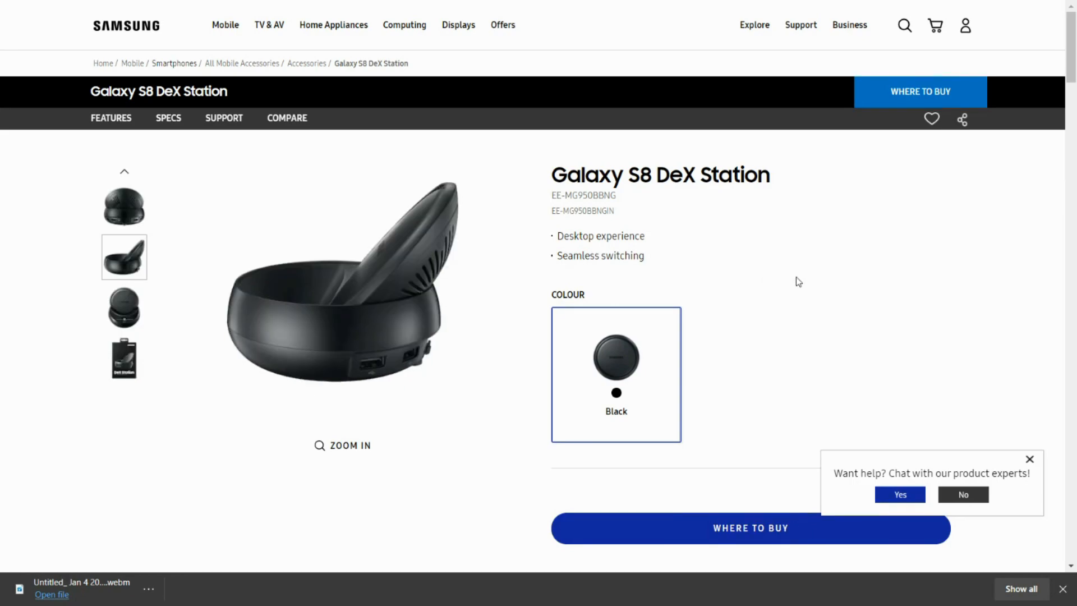
scroll("down", 3)
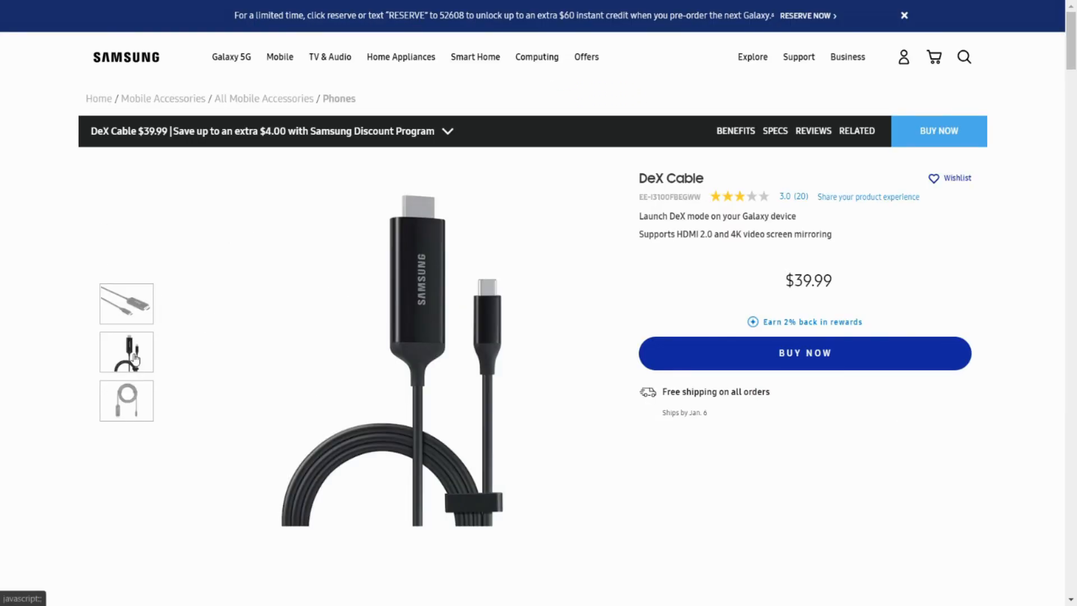
mouse_move(129, 401)
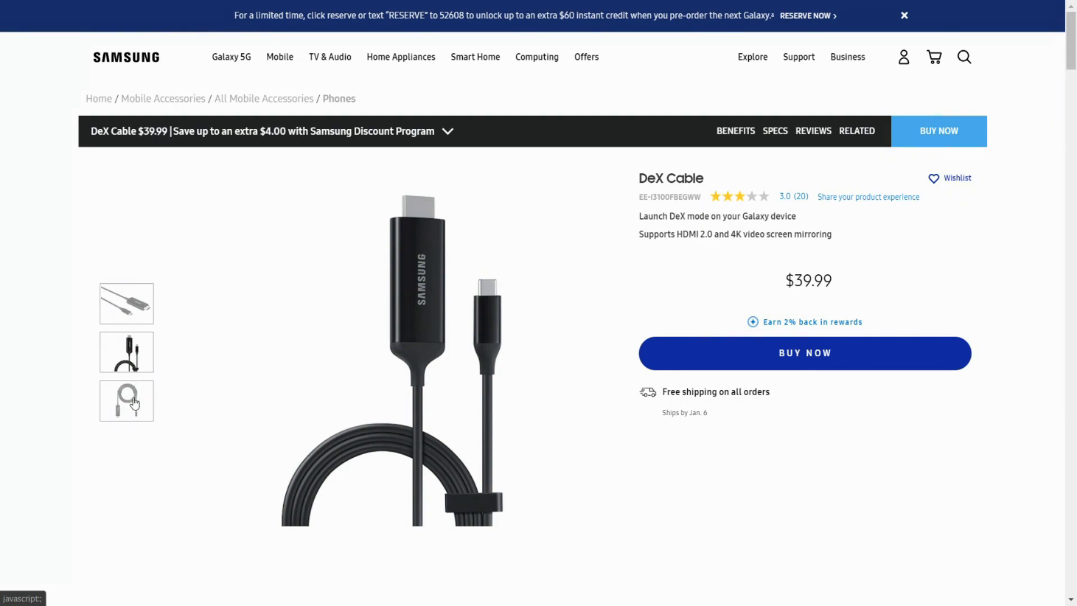
View another DeX Cable photo and scroll to the 'Do what you do on your PC' section
left_click(126, 353)
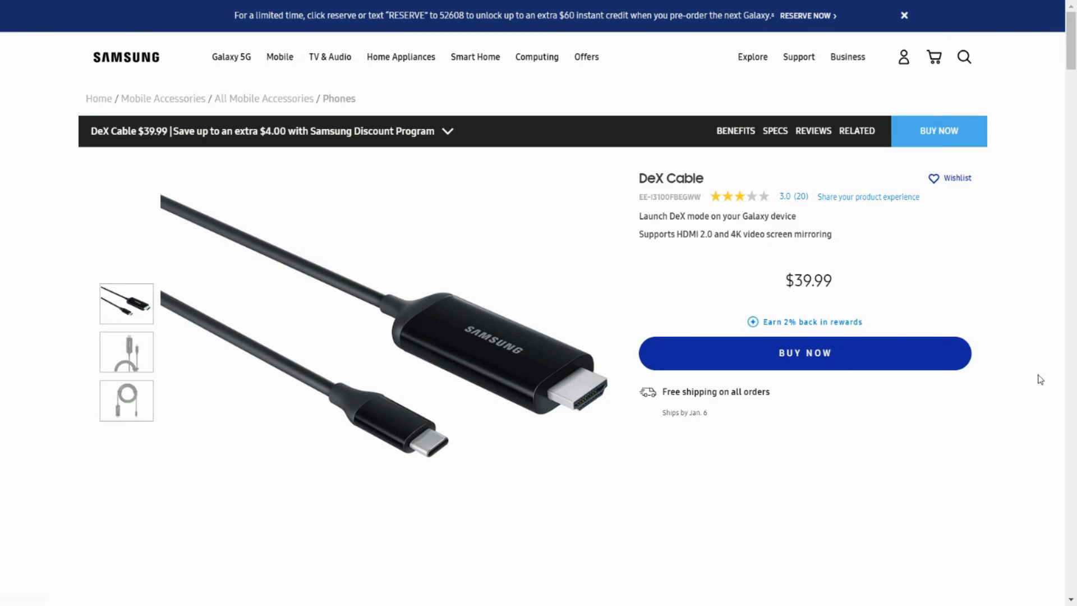
scroll("down", 3)
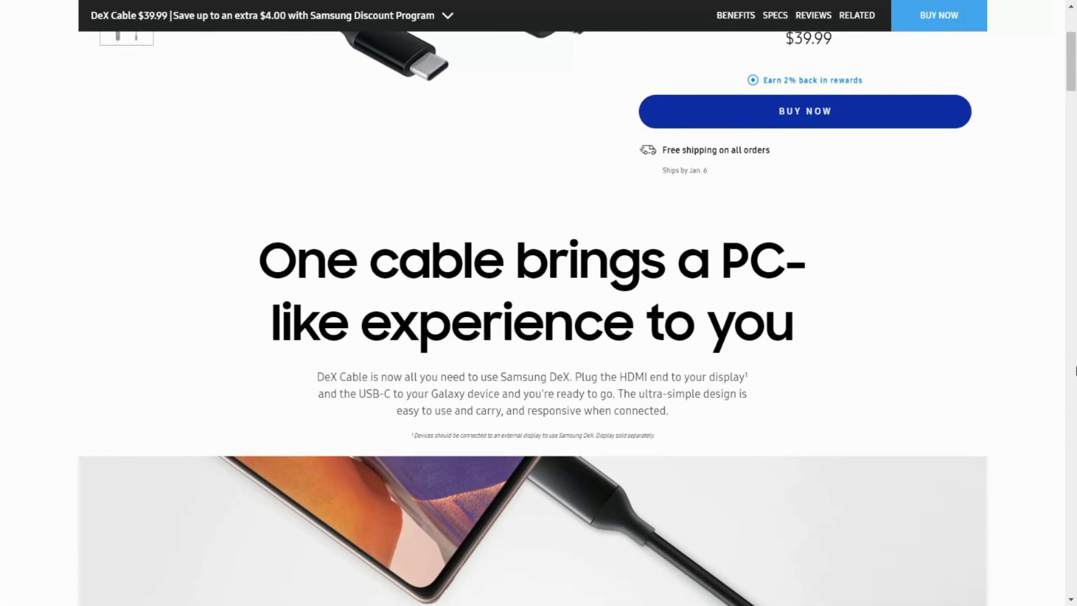
scroll("down", 3)
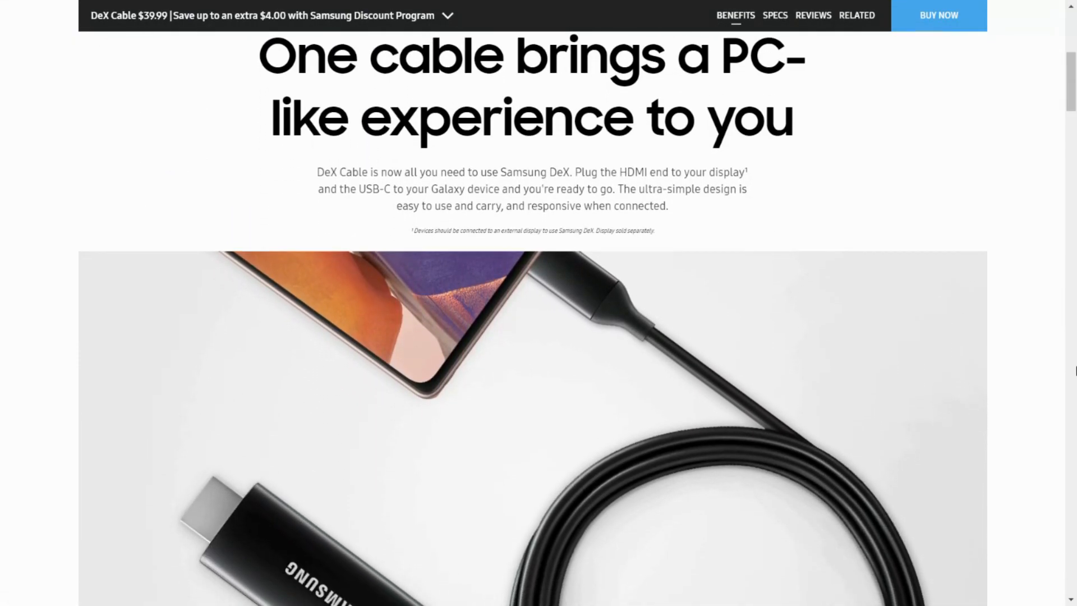
scroll("down", 3)
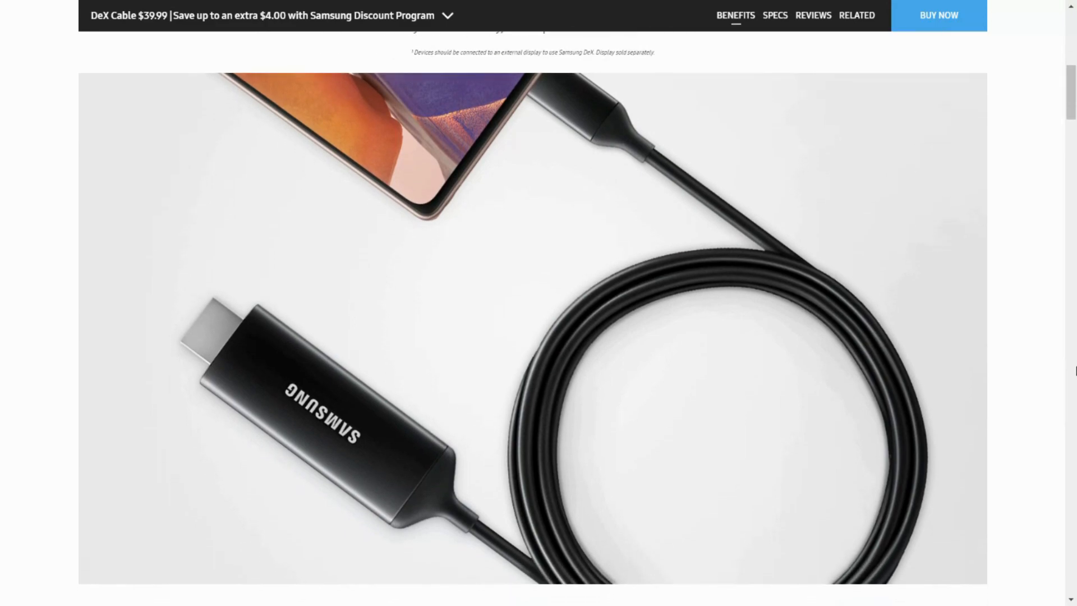
scroll("down", 3)
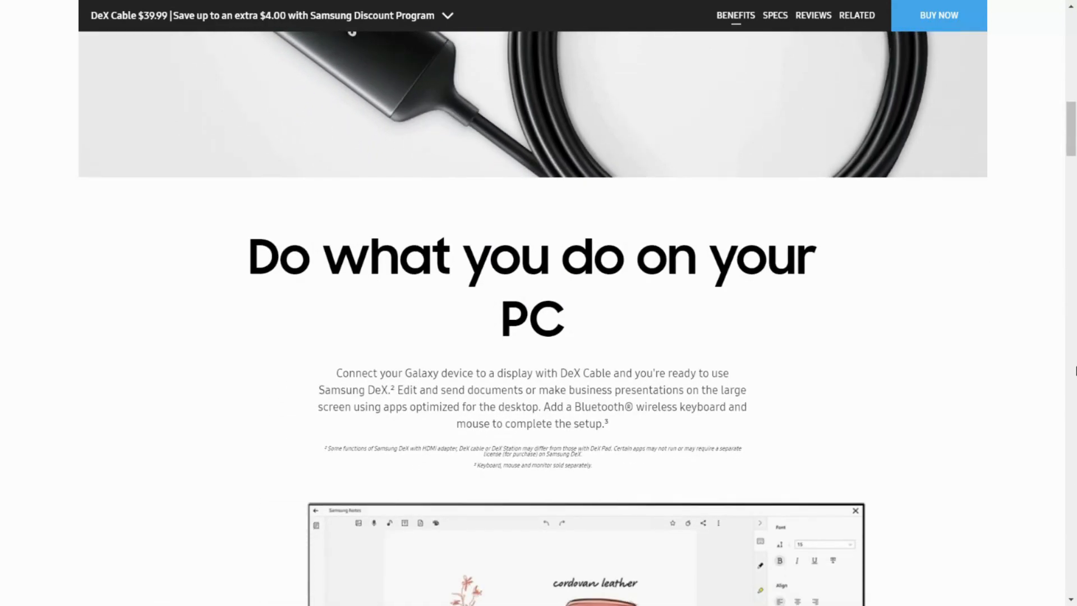
scroll("down", 3)
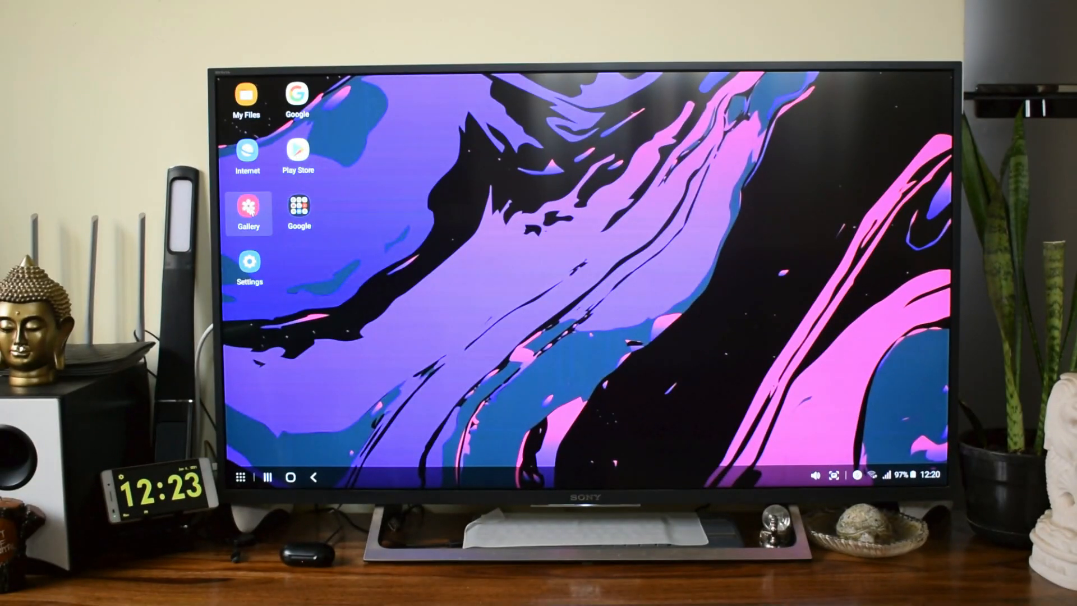
Open Gallery and scroll down through the Pictures timeline
left_click(248, 208)
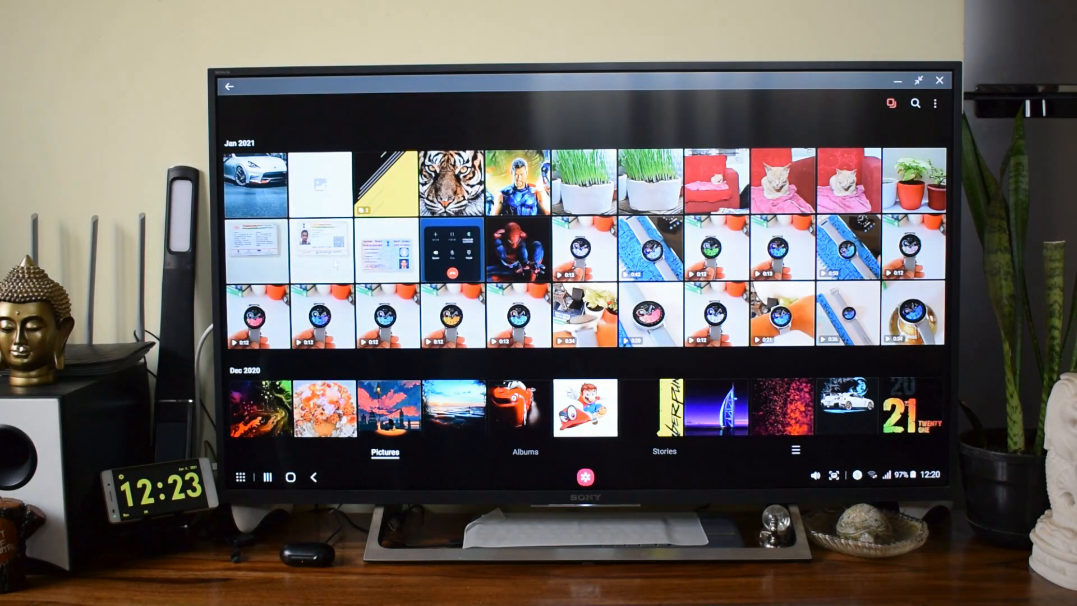
scroll("down", 3)
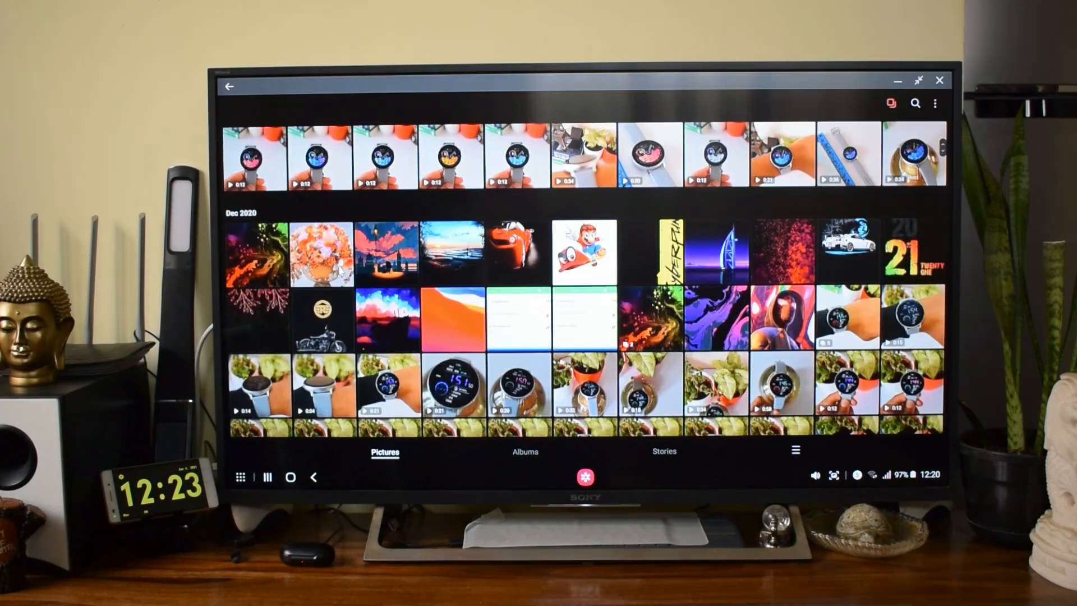
scroll("down", 3)
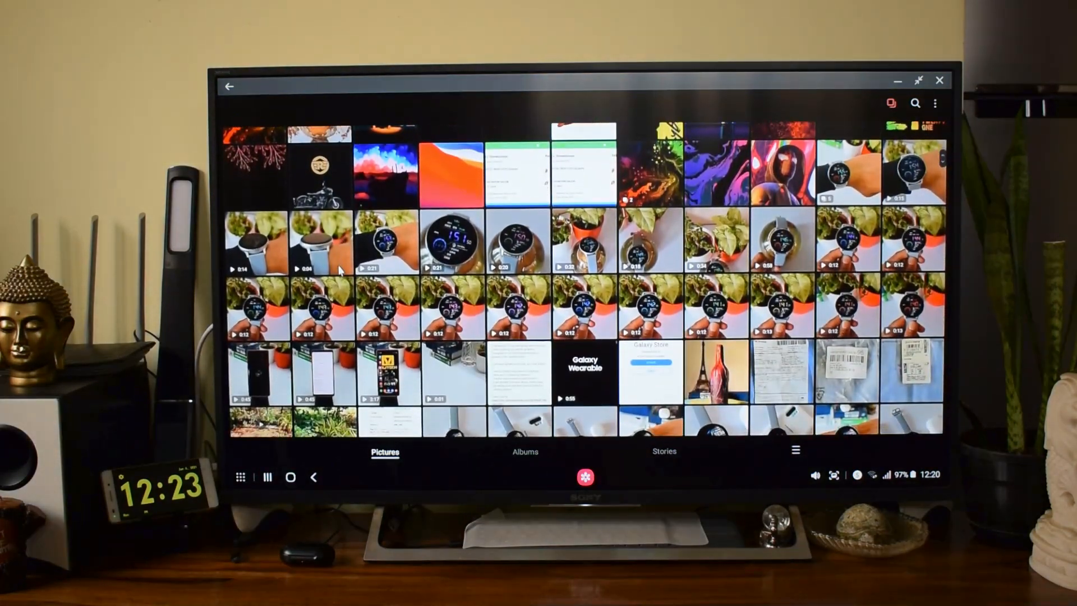
scroll("down", 3)
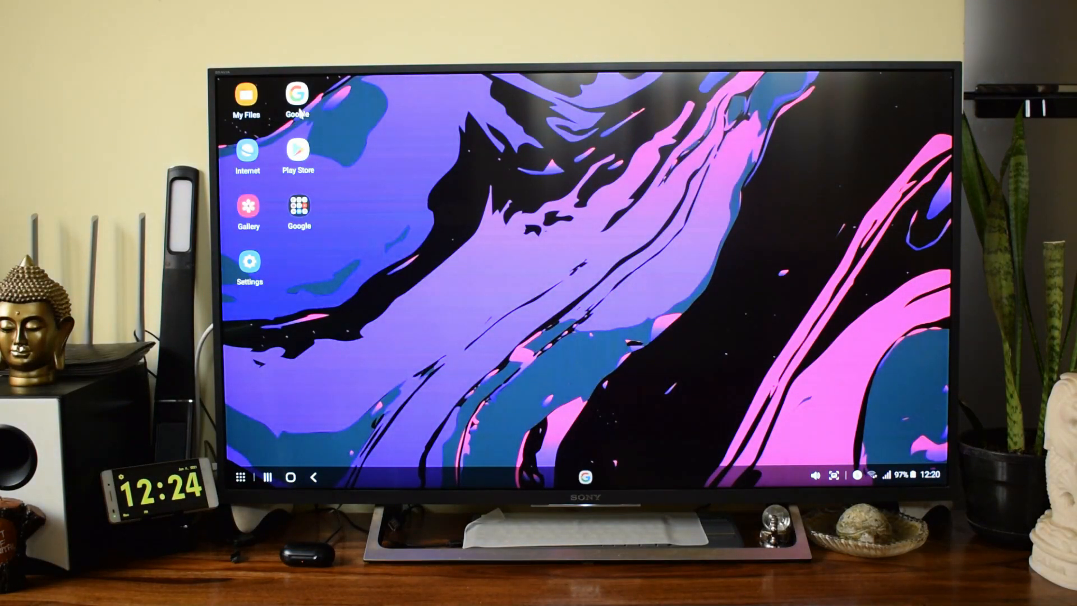
Show the Play Store window preview from the laptop's DeX taskbar
left_click(296, 97)
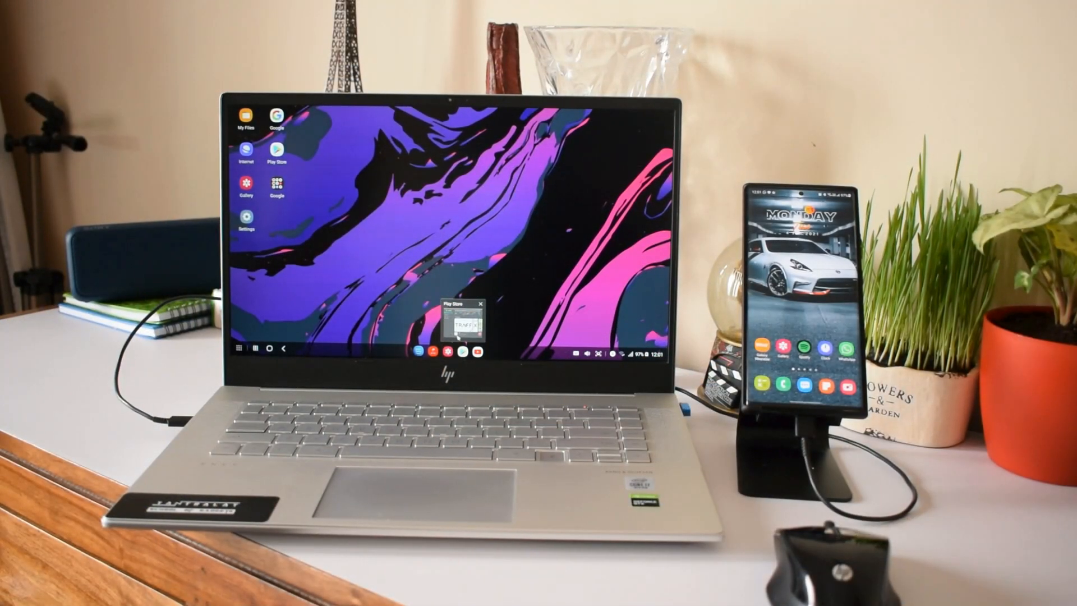
left_click(483, 302)
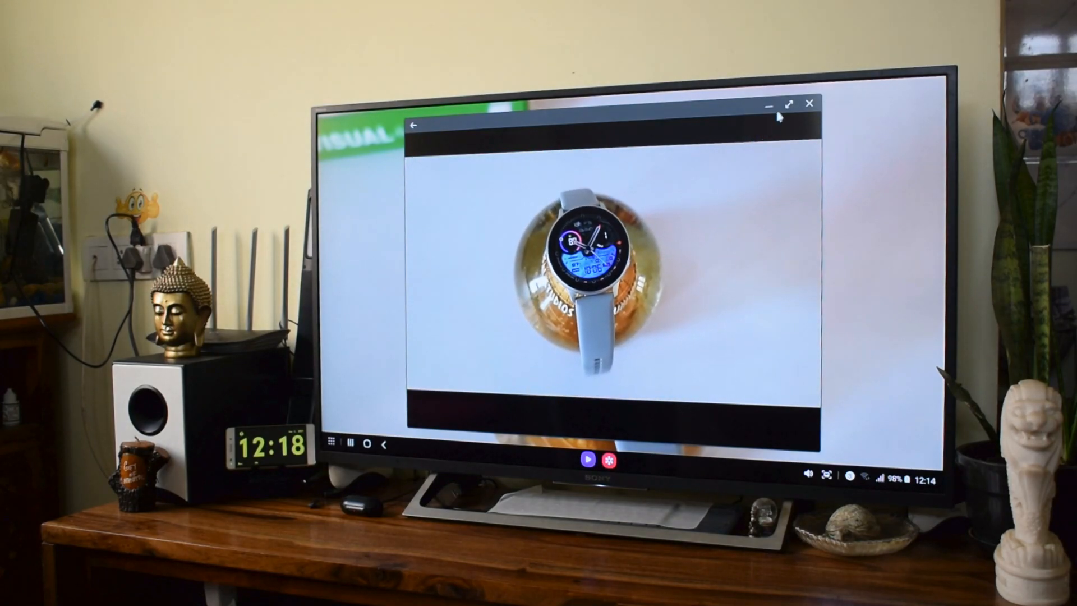
Resize the smartwatch video window using its title bar button
left_click(786, 104)
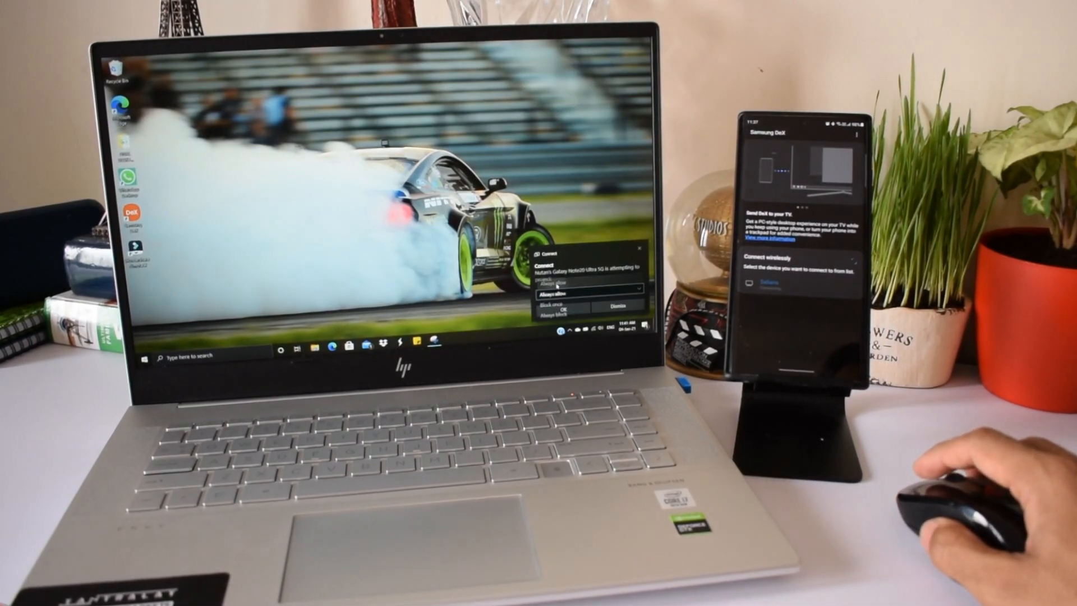
Accept the phone's connection request on Windows with 'Always allow' selected
left_click(566, 307)
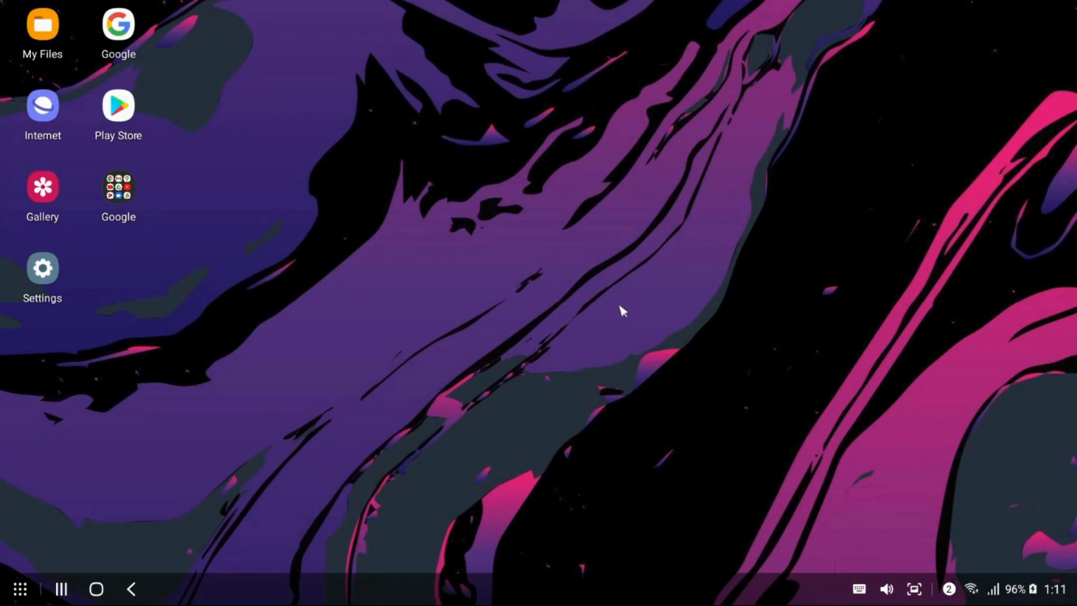
left_click(118, 188)
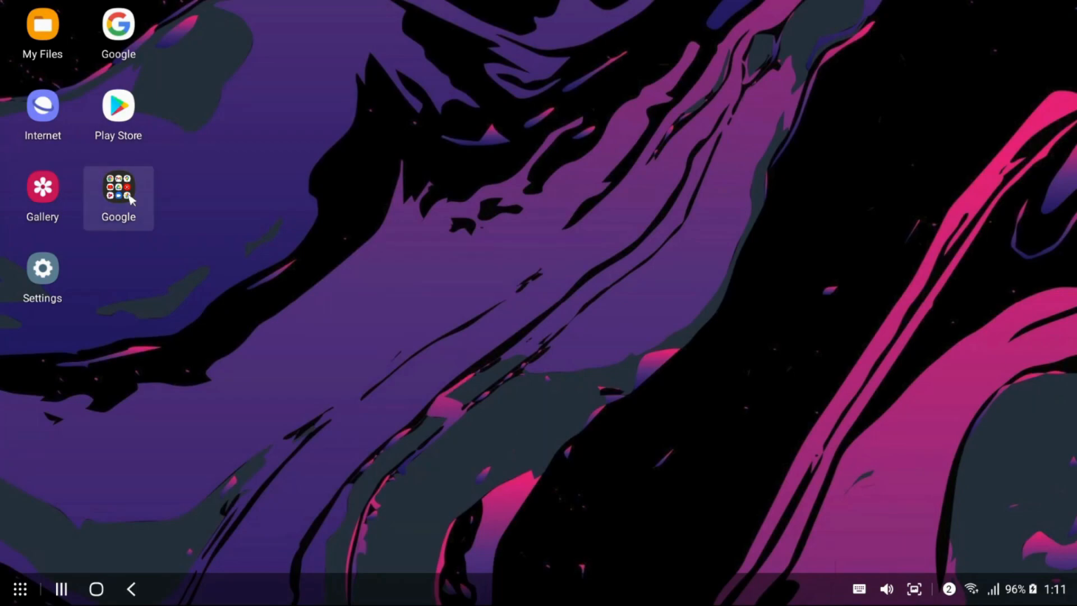
left_click(118, 185)
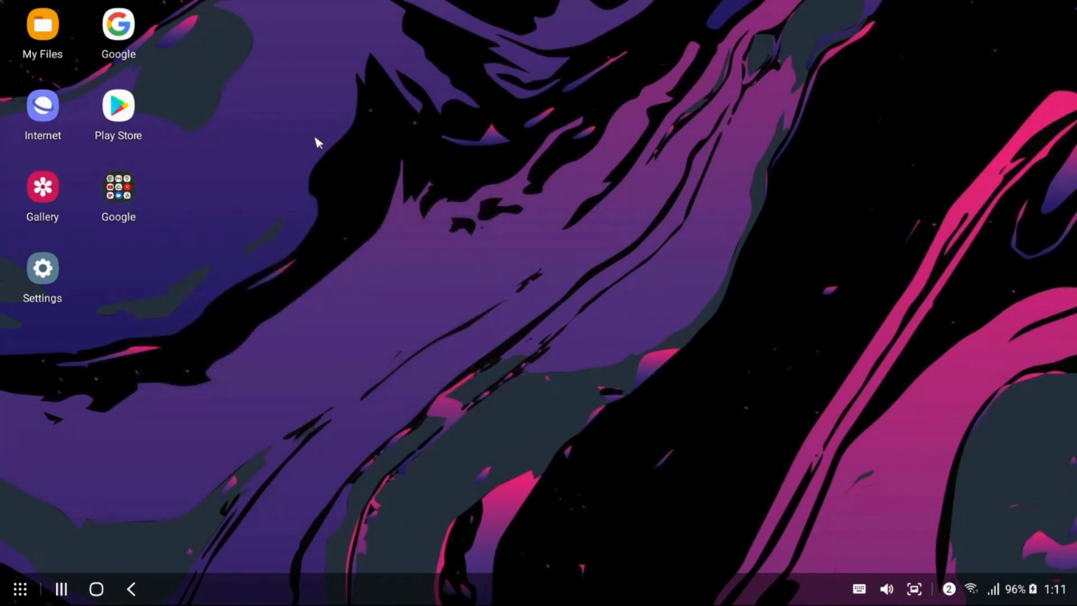
left_click(20, 589)
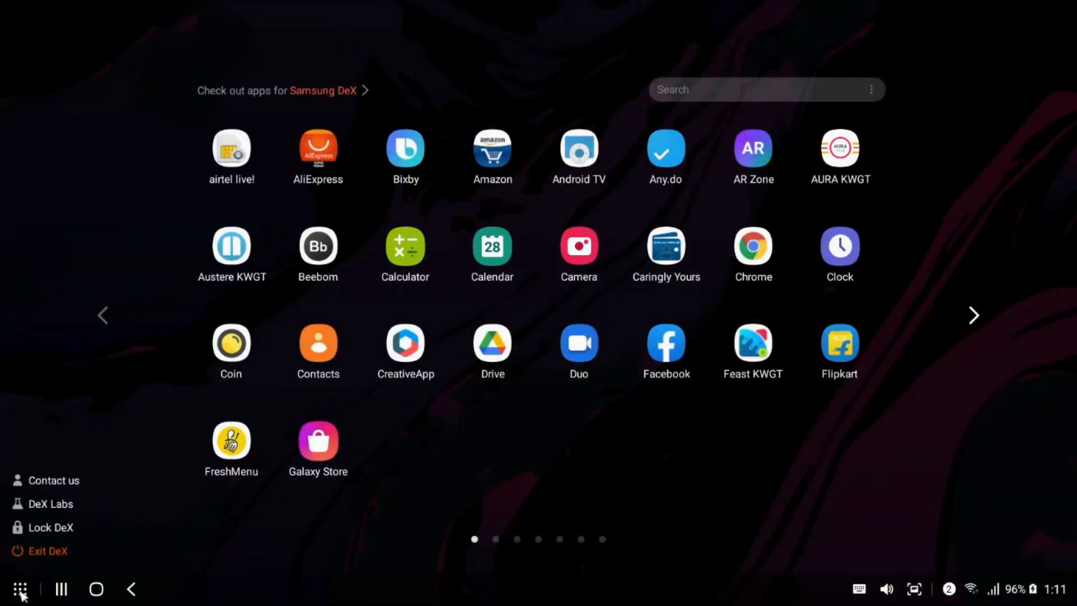
left_click(973, 315)
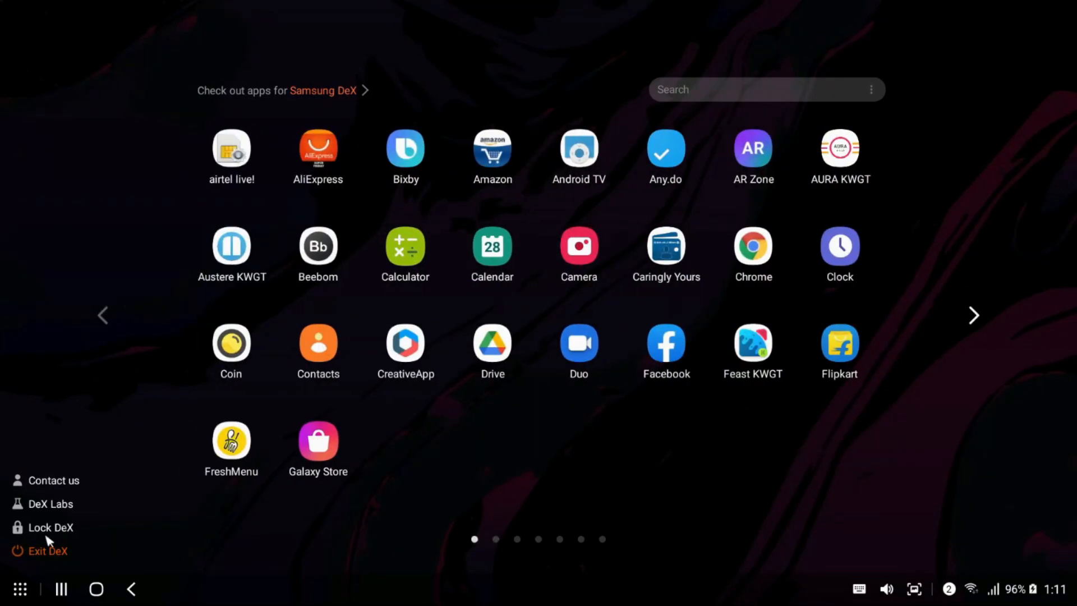
left_click(107, 587)
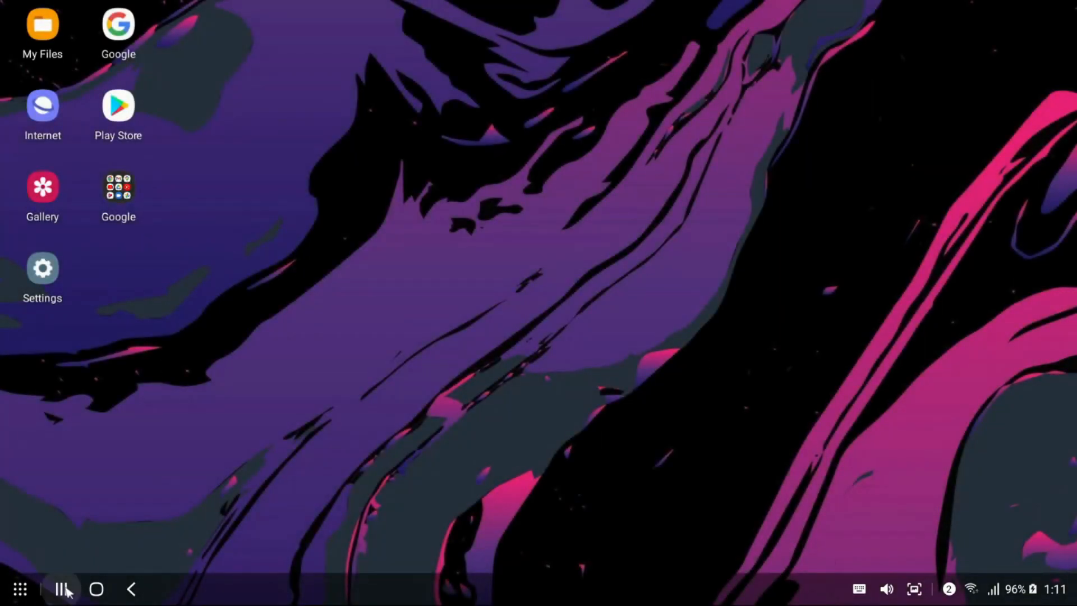
Check recent apps (YT Studio, WhatsApp), open the Volume panel, and take a screenshot
left_click(64, 586)
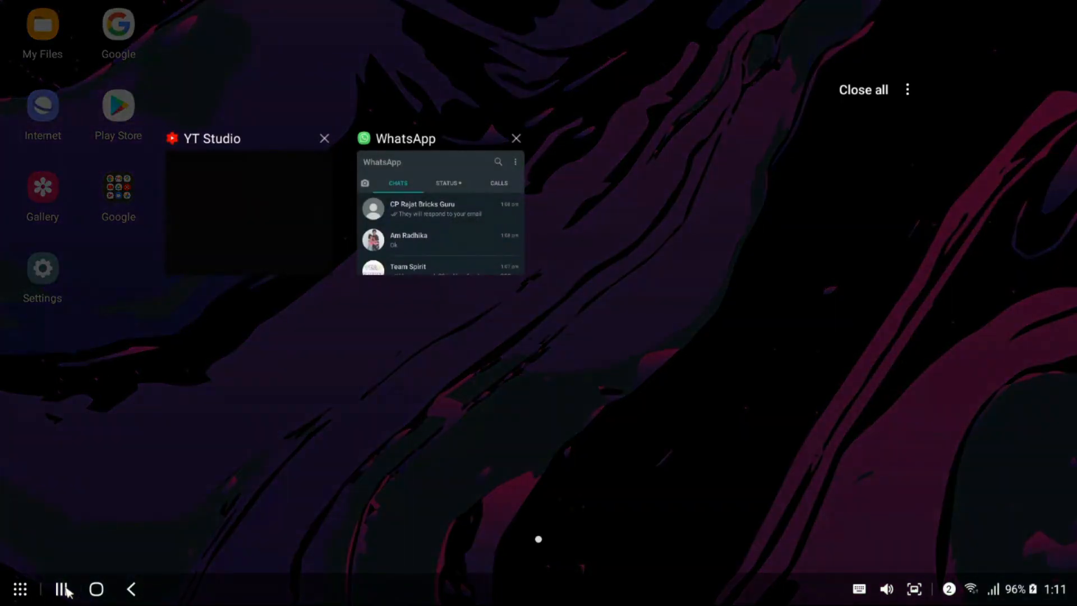
left_click(516, 138)
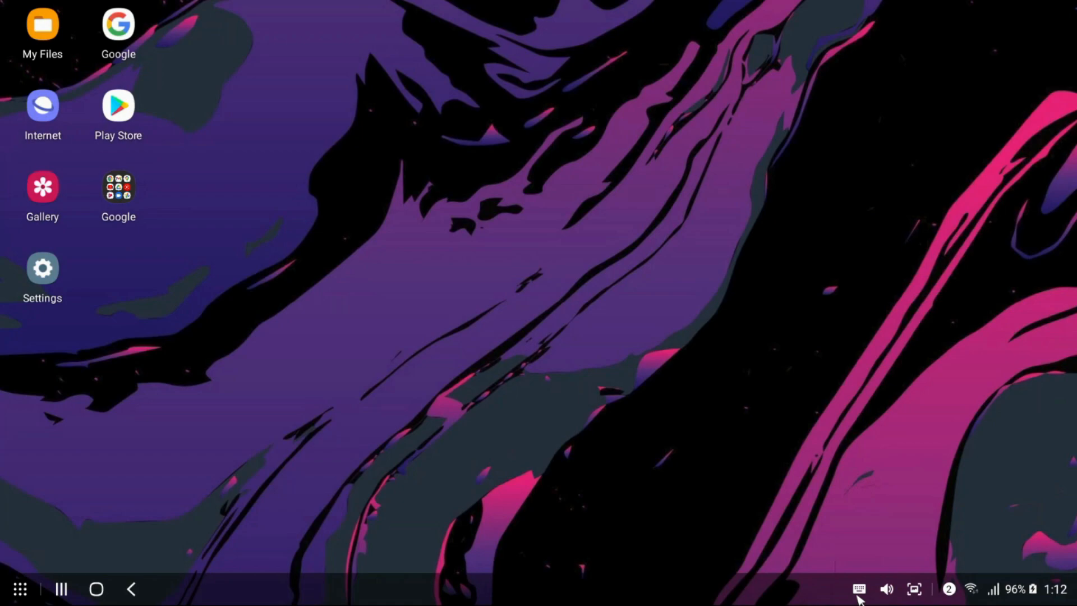
left_click(889, 588)
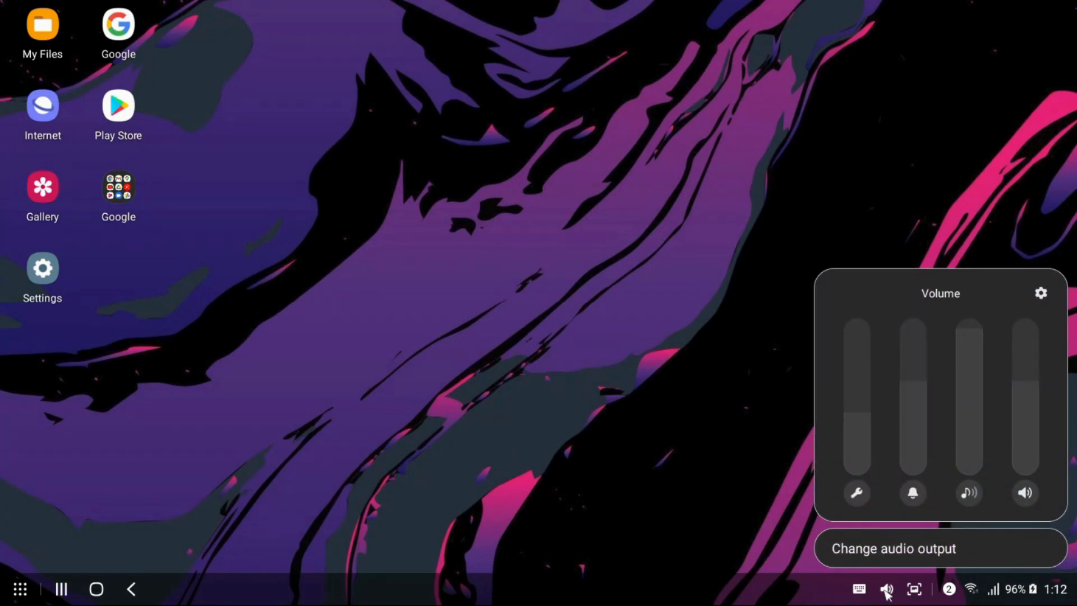
mouse_move(915, 589)
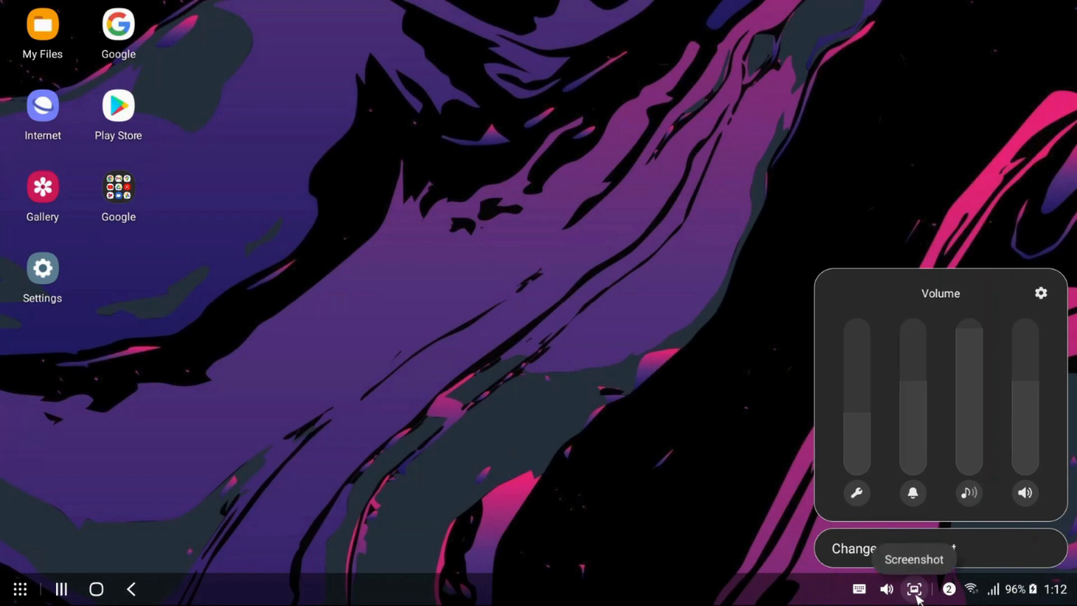
left_click(915, 590)
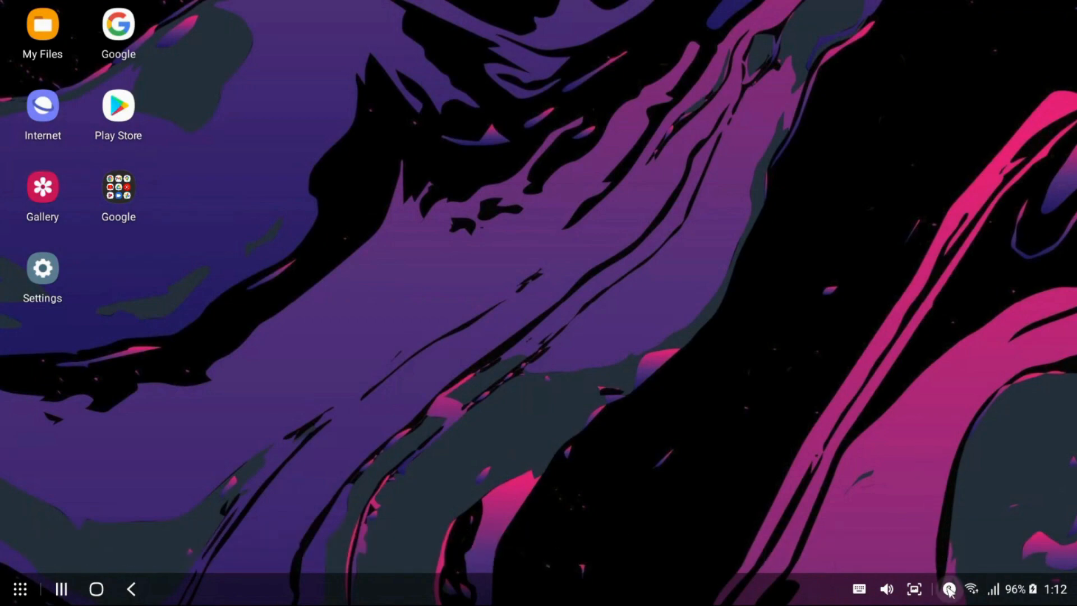
left_click(951, 588)
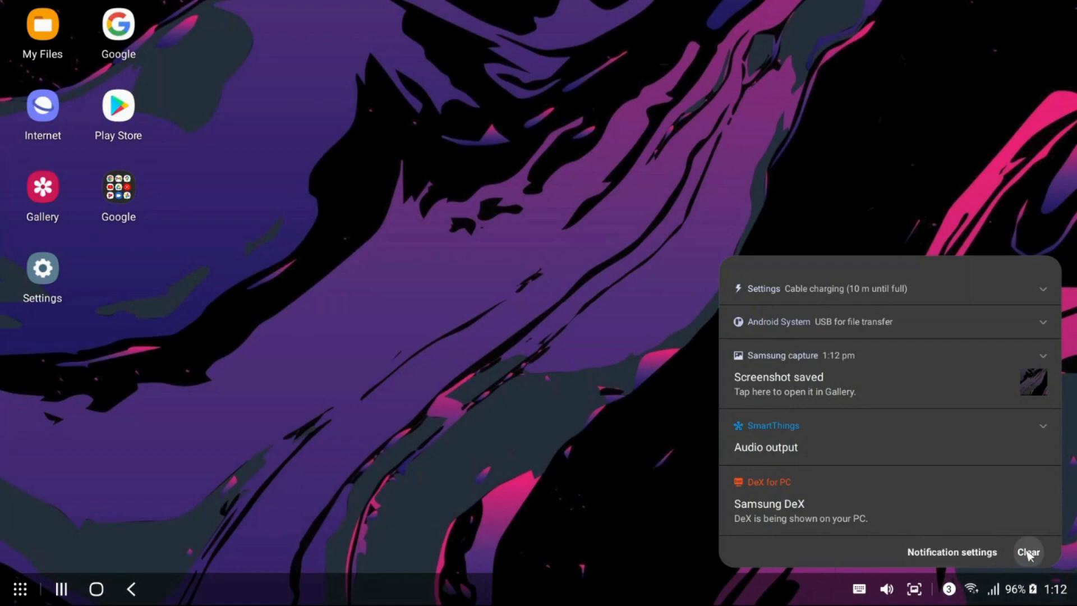
left_click(1028, 551)
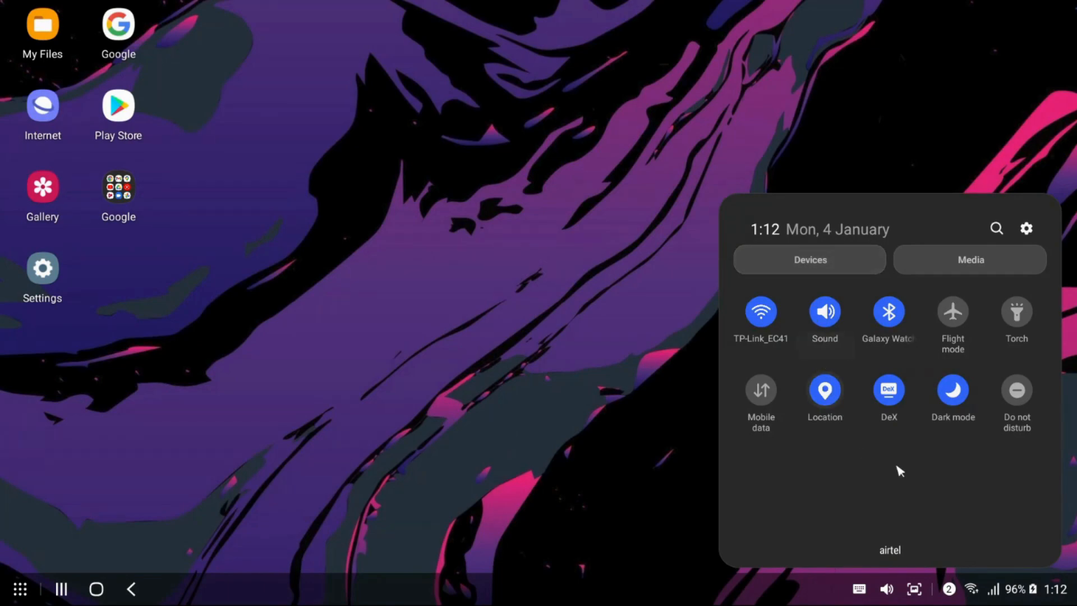
left_click(810, 259)
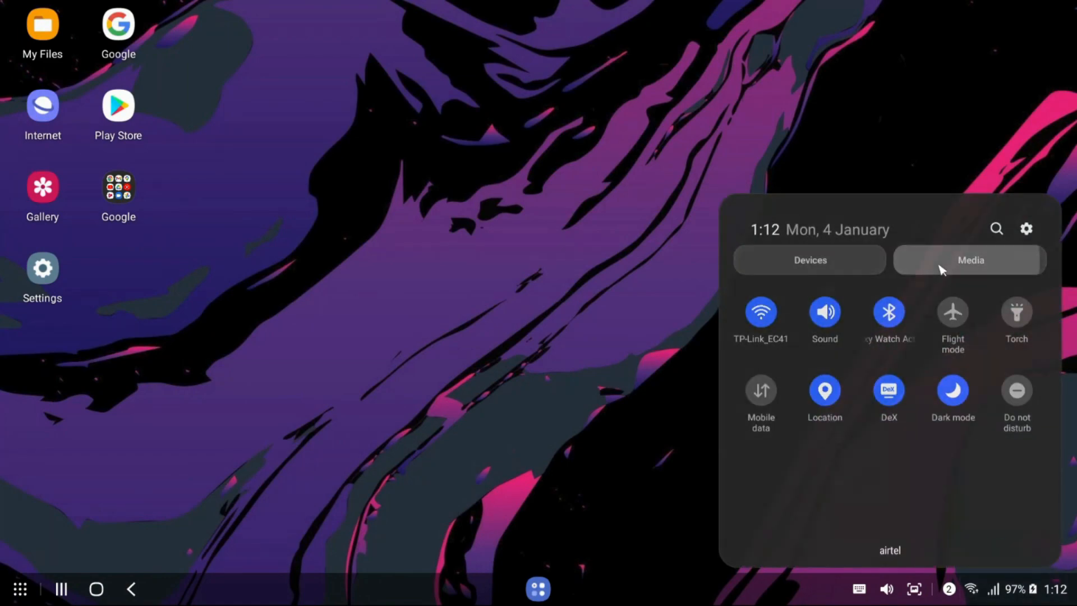
left_click(971, 259)
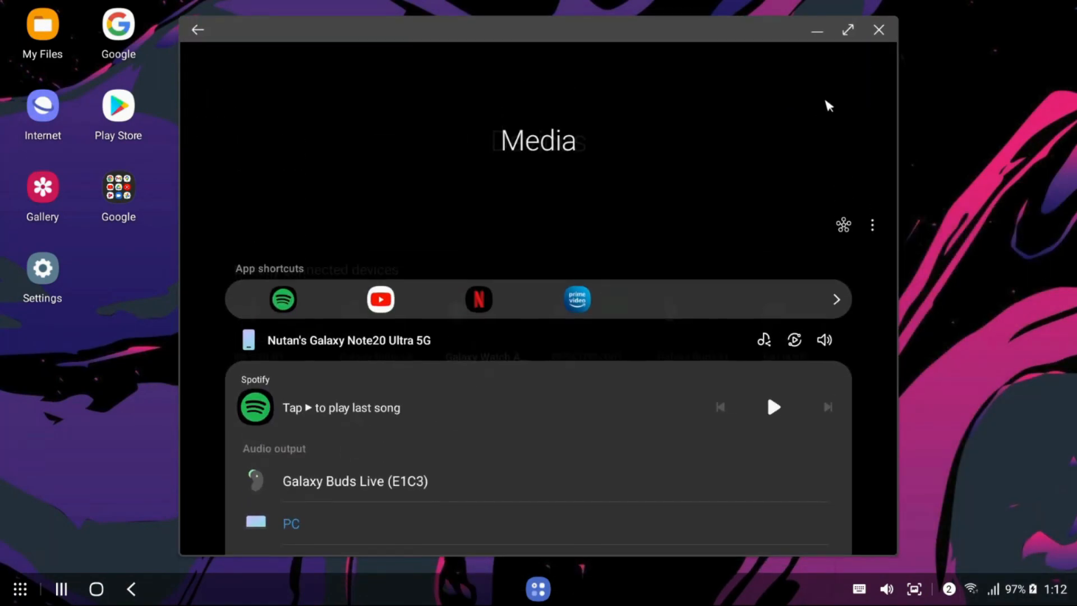
left_click(847, 29)
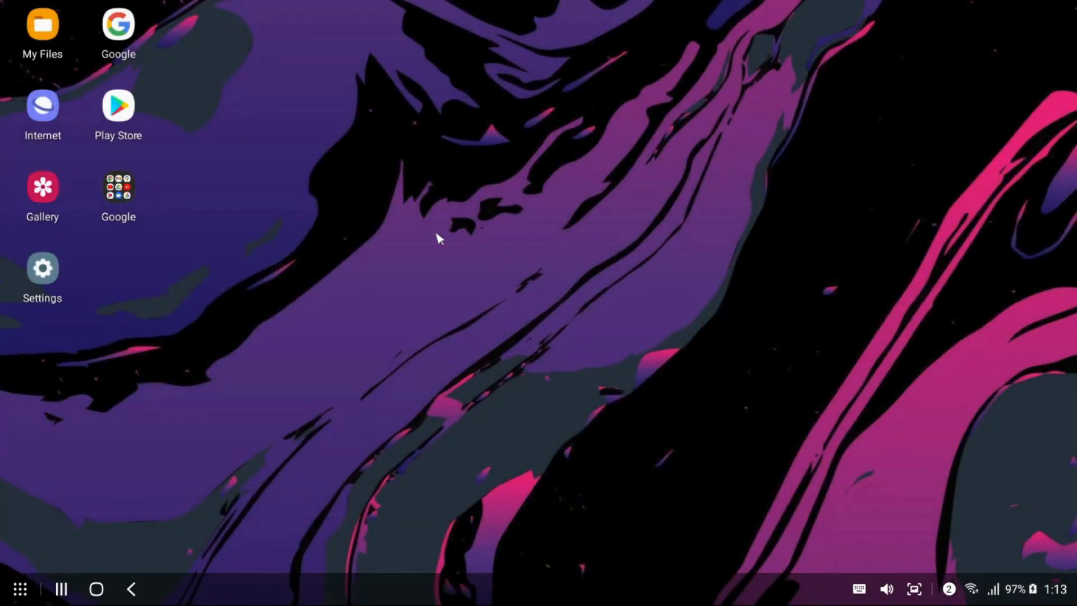
mouse_move(356, 173)
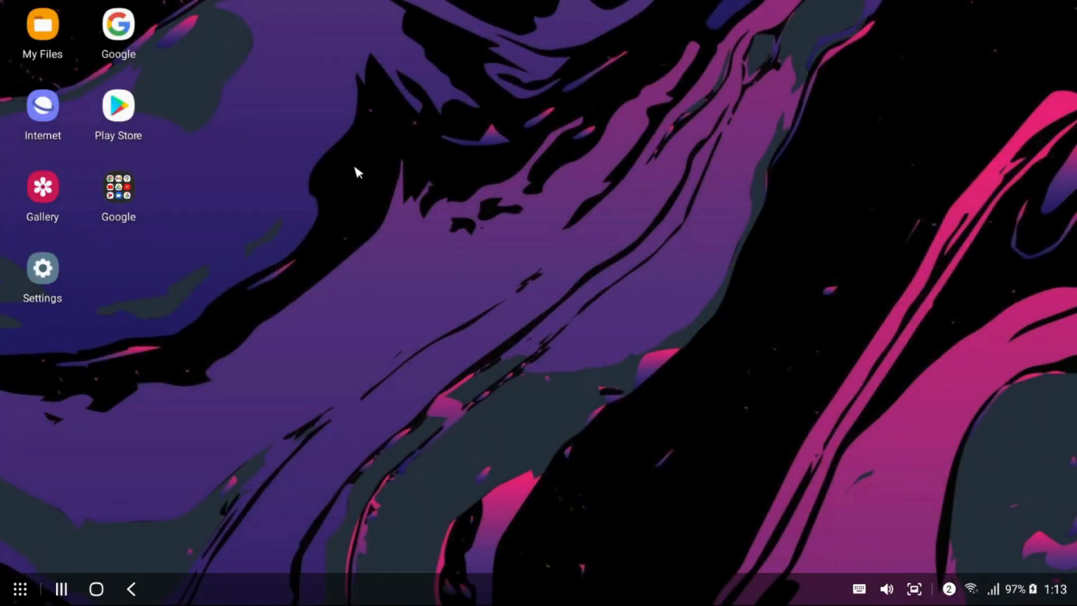
right_click(359, 172)
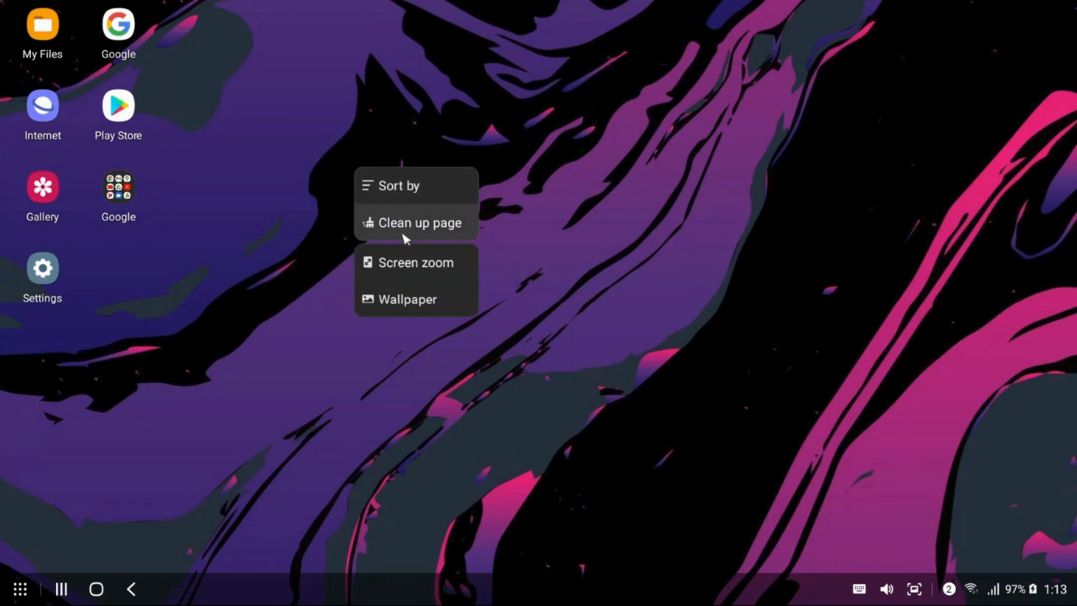
mouse_move(409, 314)
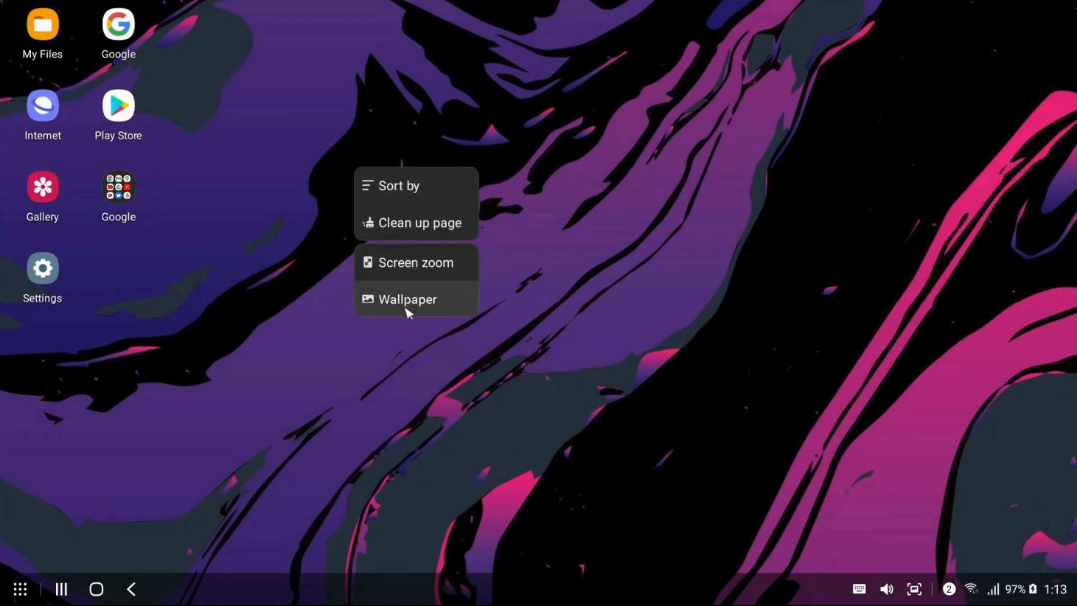
mouse_move(412, 197)
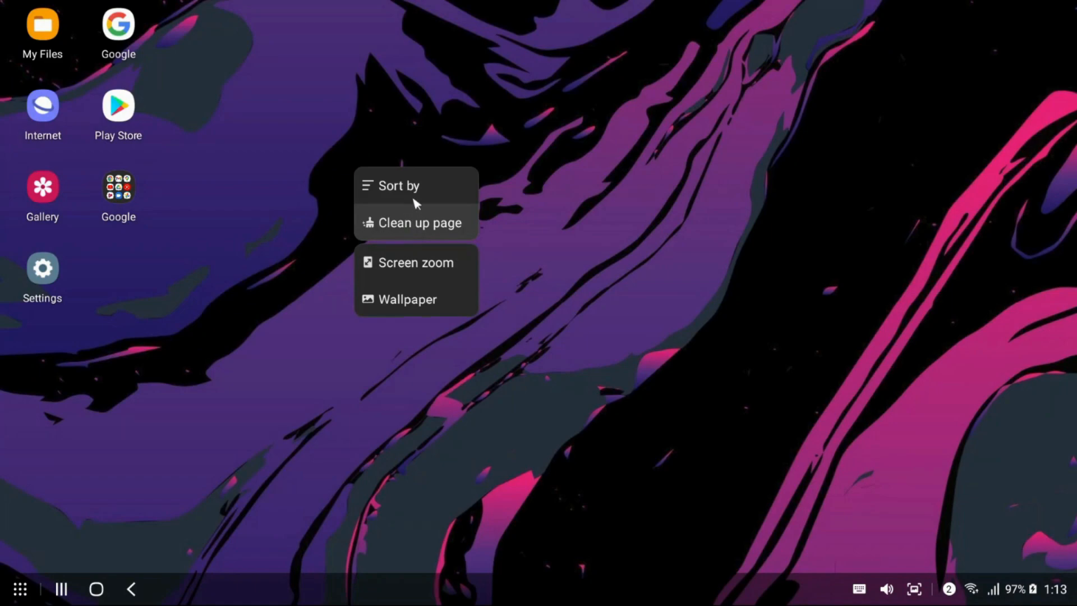
mouse_move(434, 305)
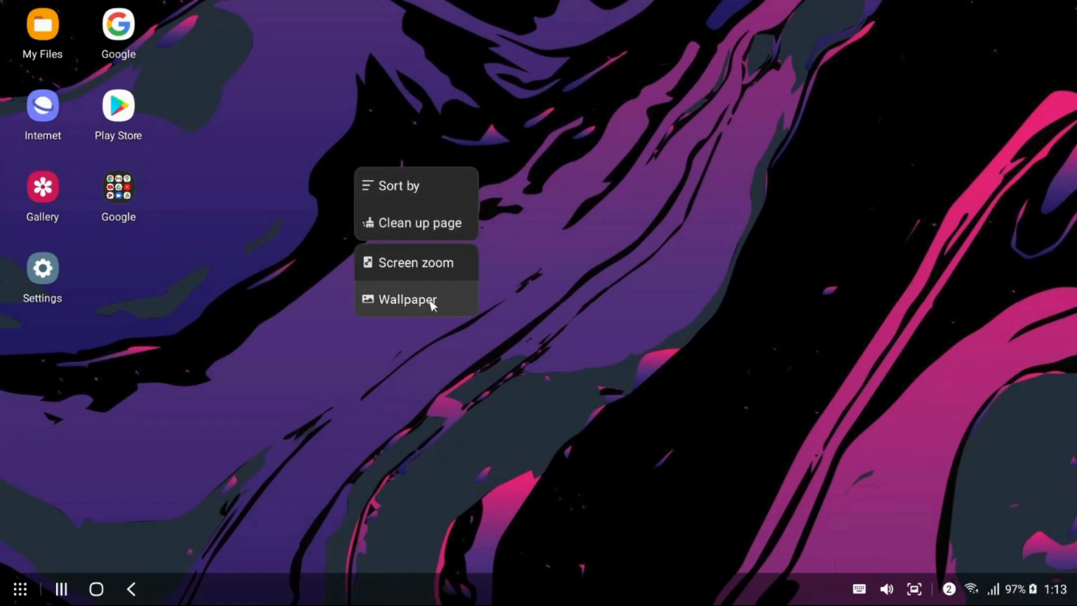
mouse_move(532, 238)
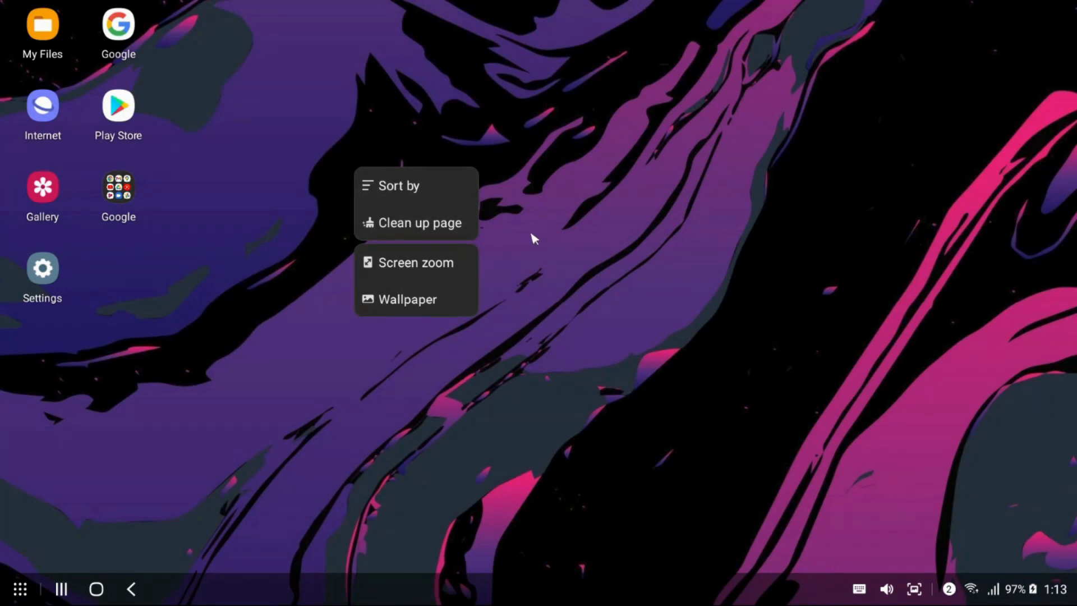
left_click(228, 402)
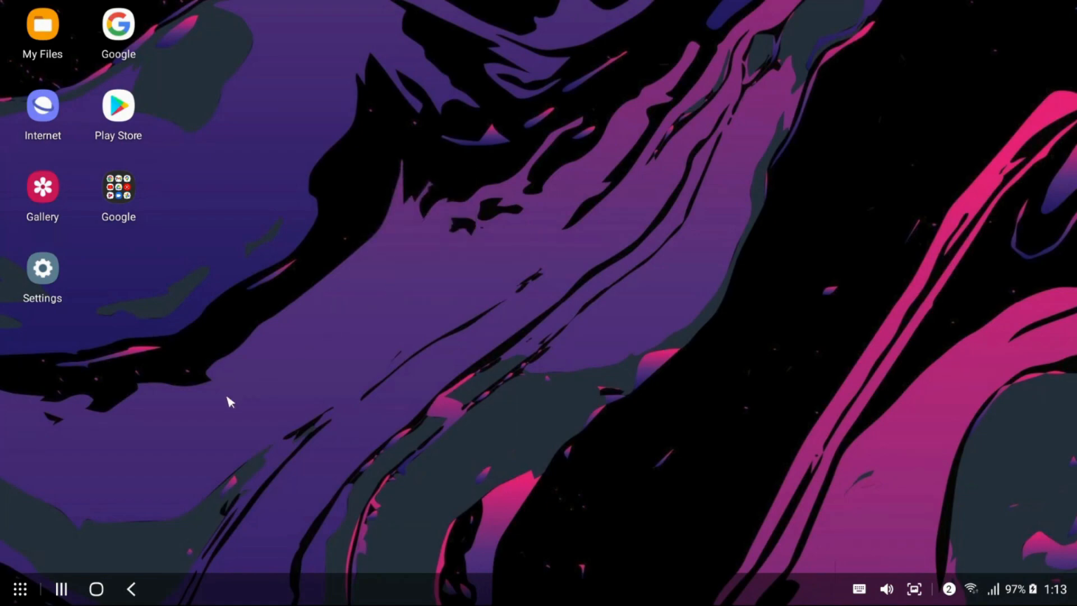
Launch Play Store, Gallery, My Files and Calendar in separate windows
left_click(117, 106)
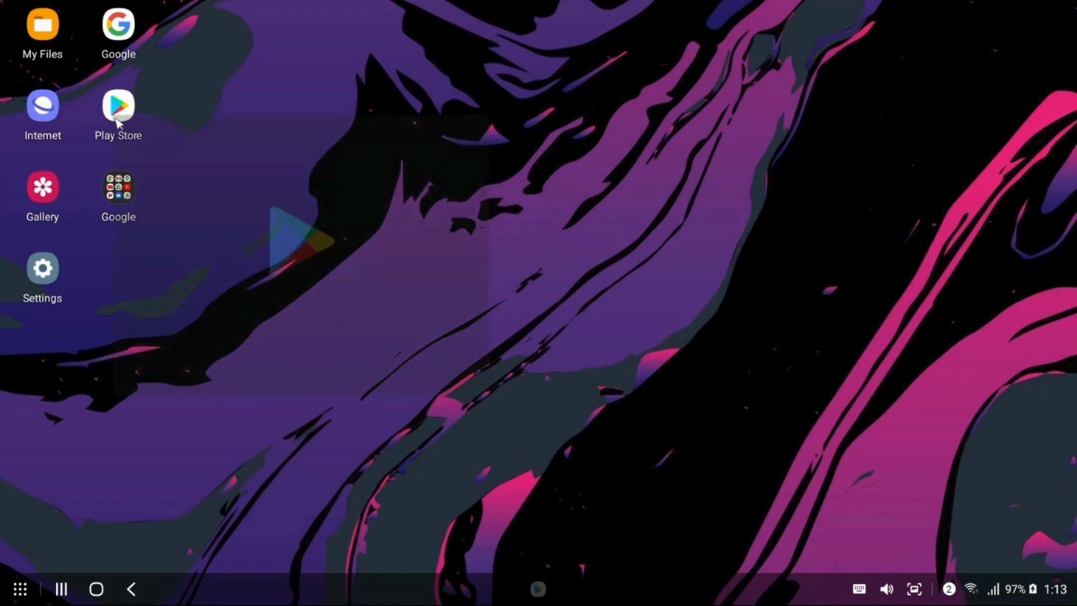
left_click(117, 106)
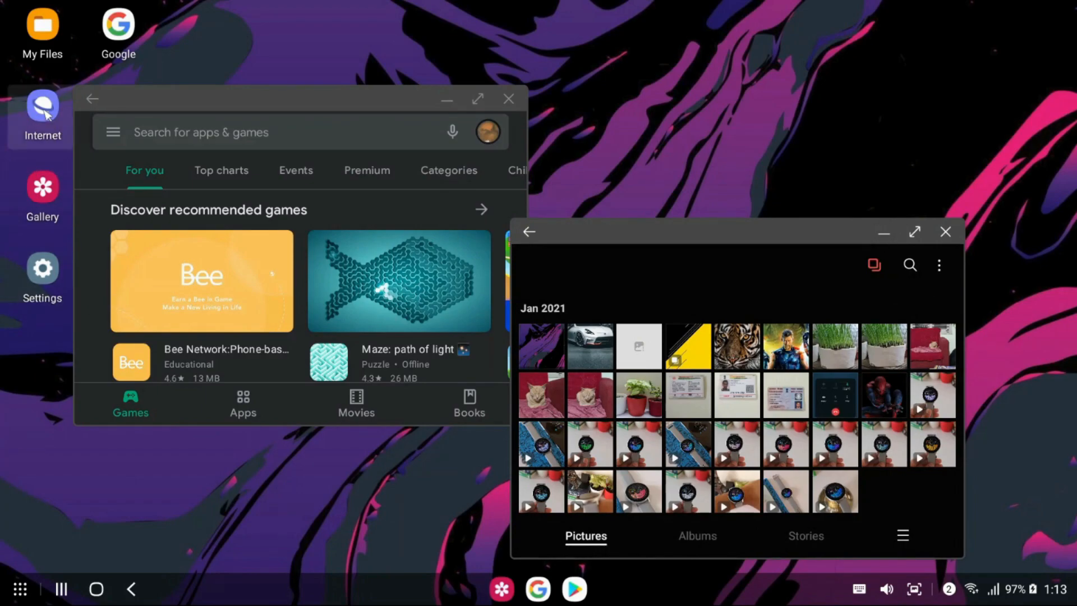
left_click(42, 28)
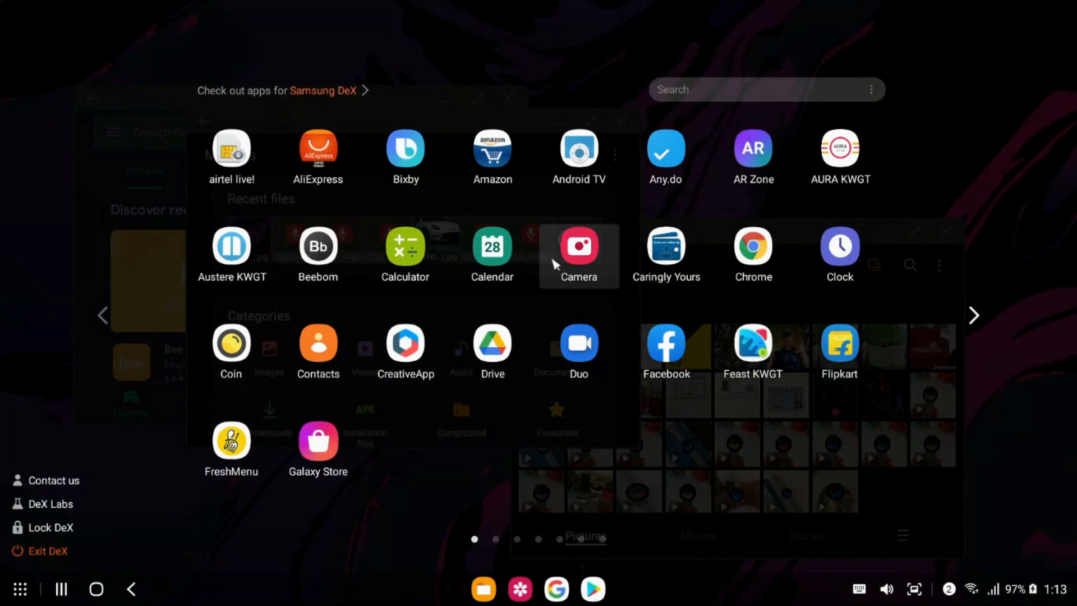
left_click(492, 247)
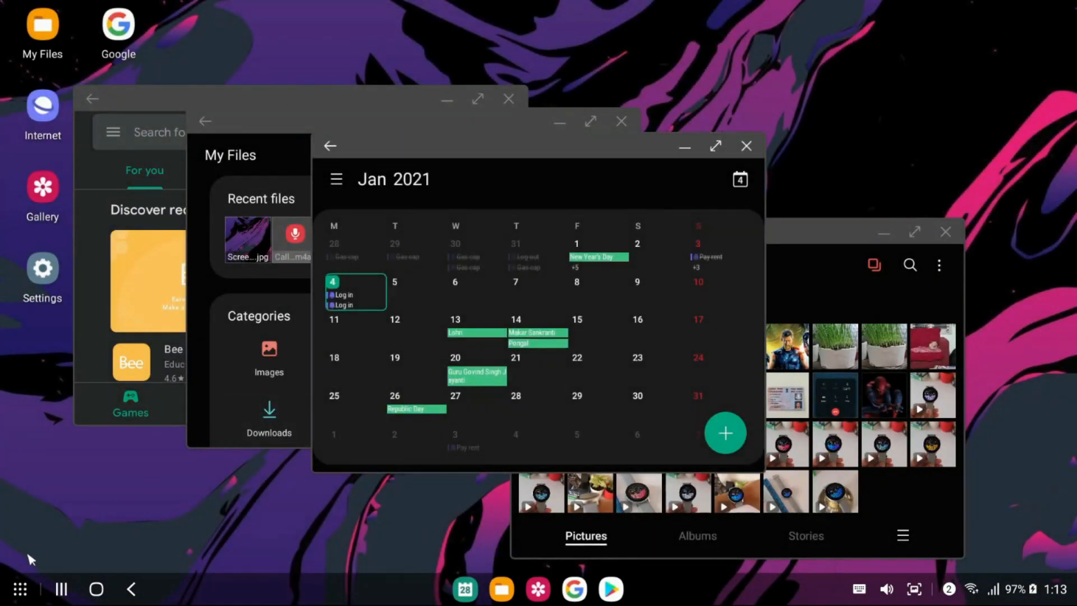
Open Calculator from the Apps list, then close the Play Store and Calculator windows
left_click(20, 586)
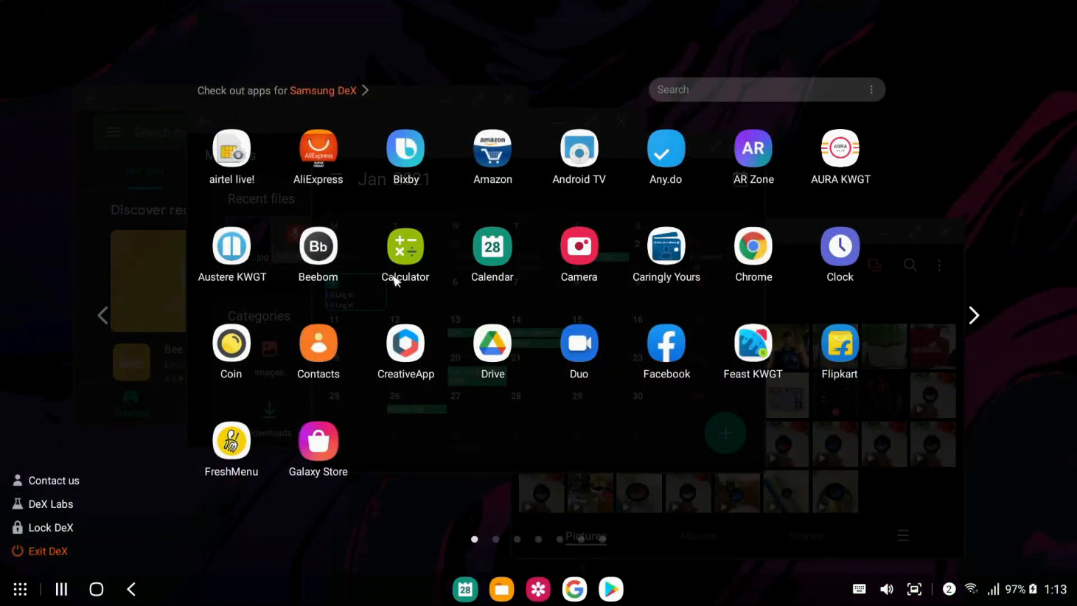
left_click(405, 246)
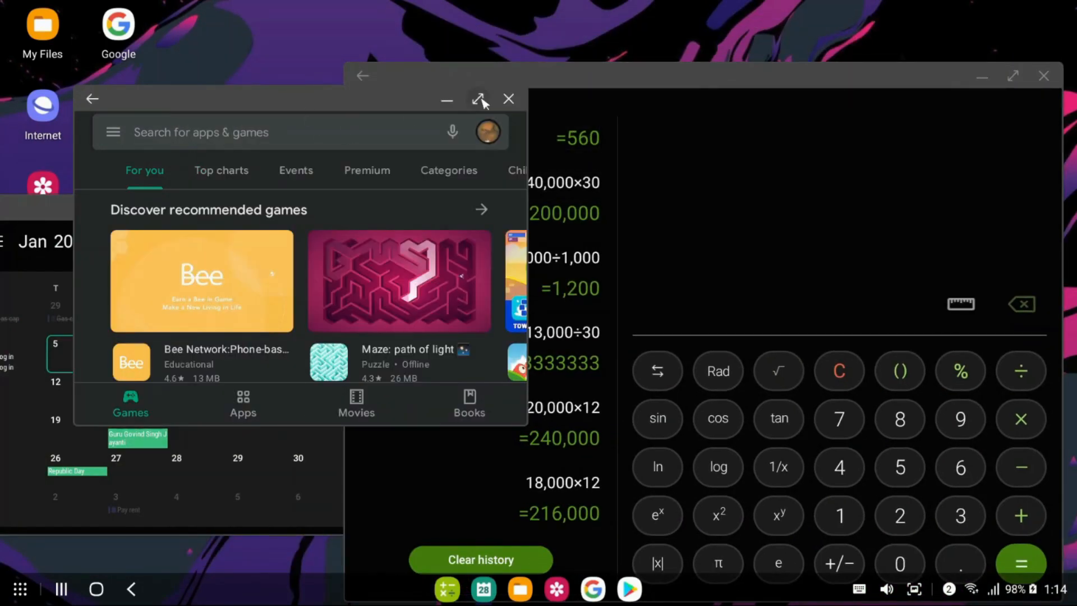
left_click(509, 98)
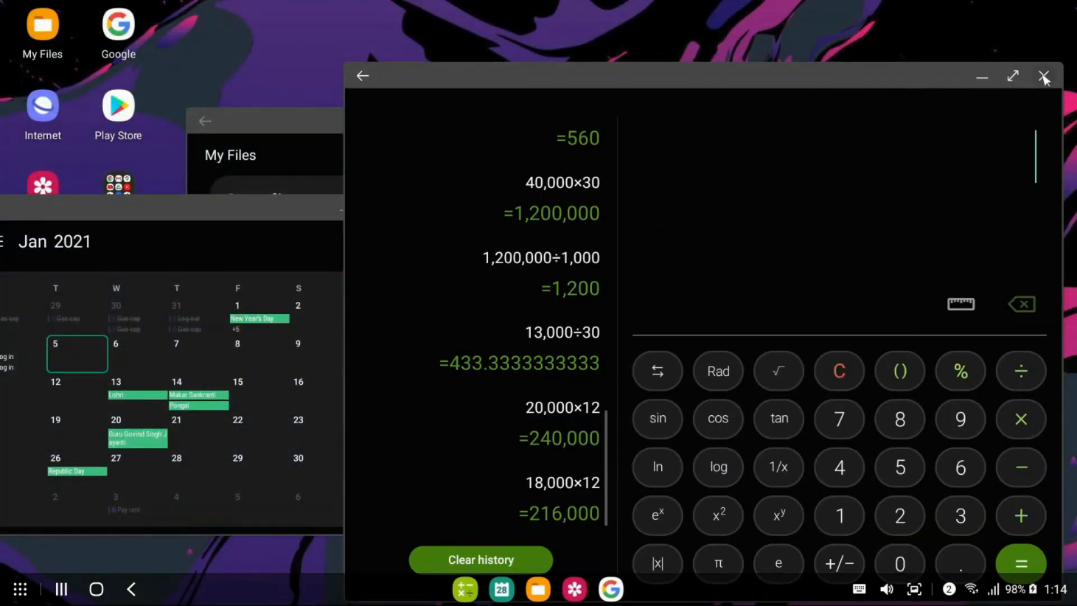
left_click(1045, 77)
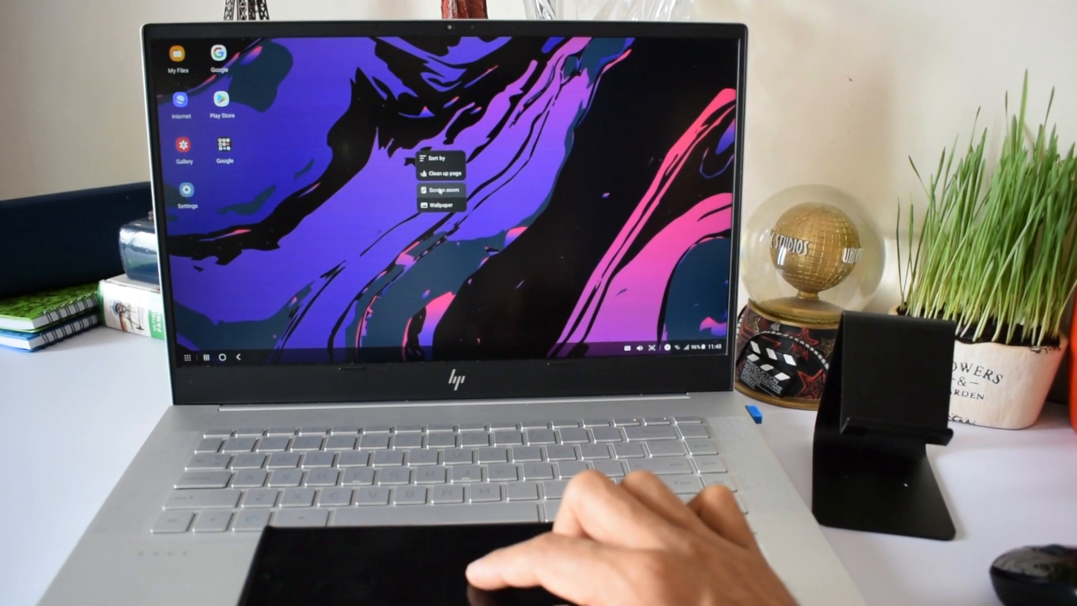
Maximise the Gallery window so its photo library fills the screen
left_click(443, 188)
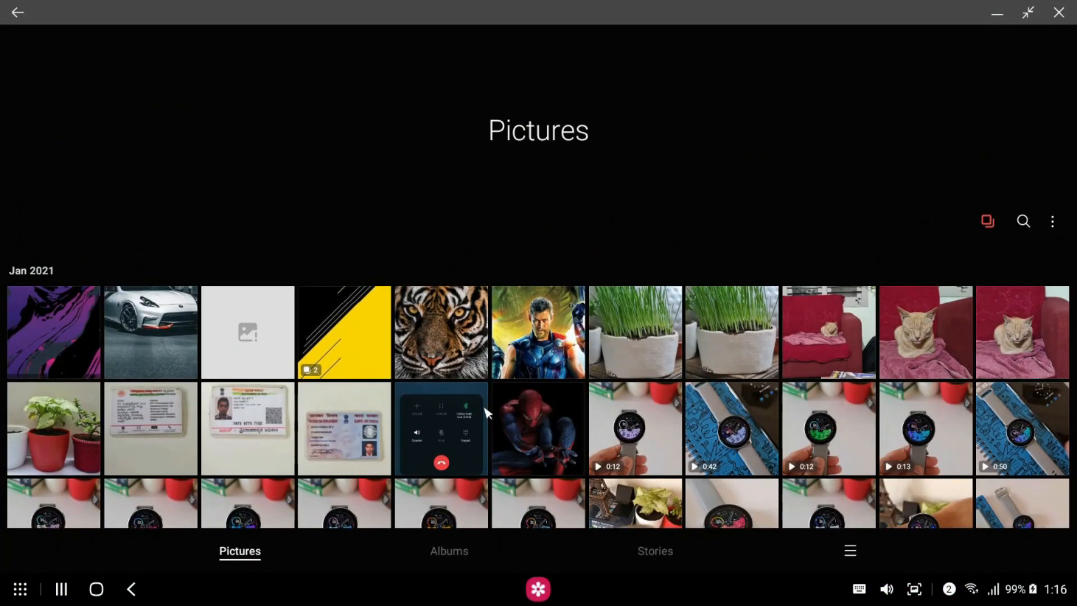
Scroll the Gallery Pictures grid down past Jan 2021 to the Dec 2020 pictures
scroll("down", 3)
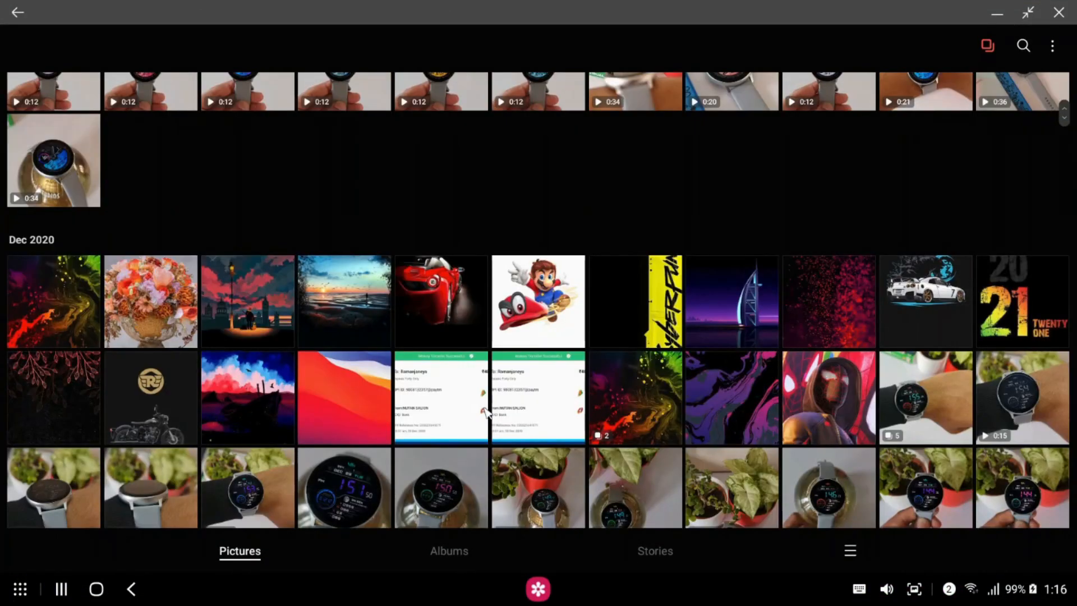
scroll("down", 3)
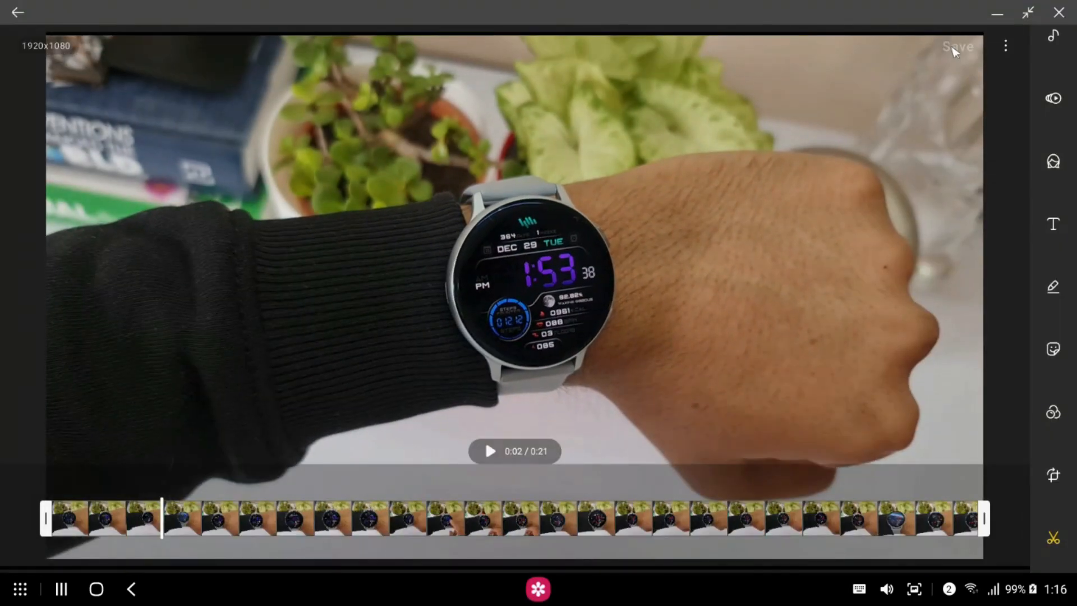
mouse_move(1054, 162)
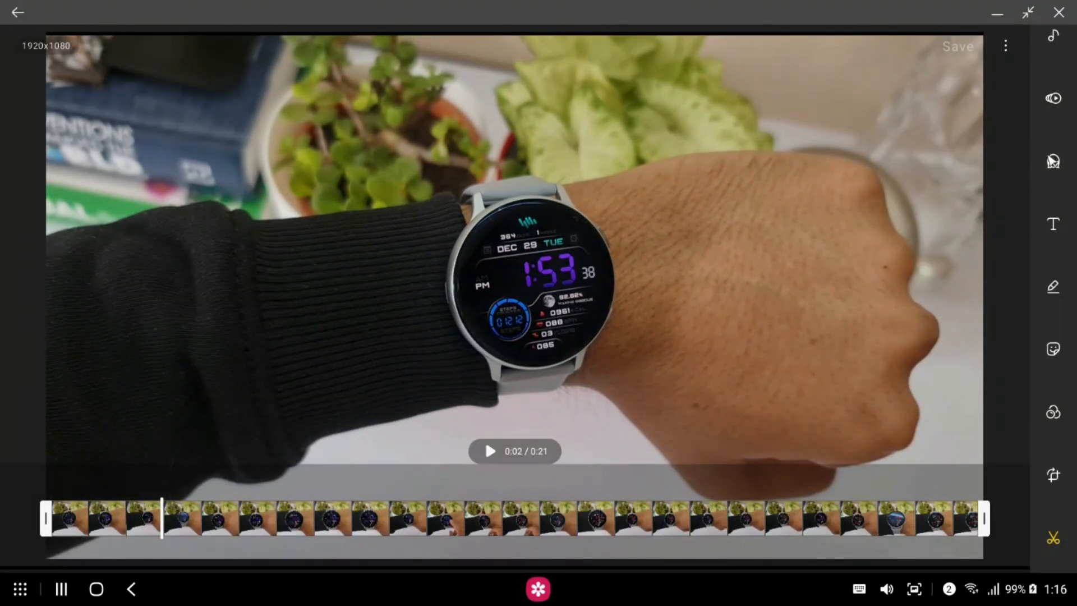
Adjust beauty smoothness, place a neon heart sticker on the watch video, and show colour filters
left_click(1054, 162)
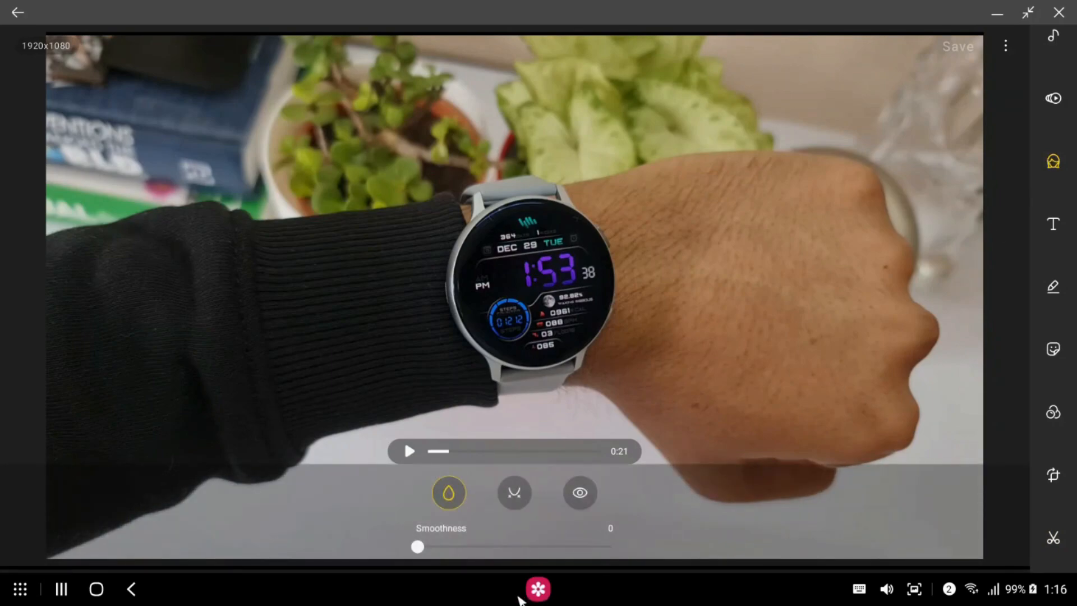
left_click_drag(418, 546, 443, 546)
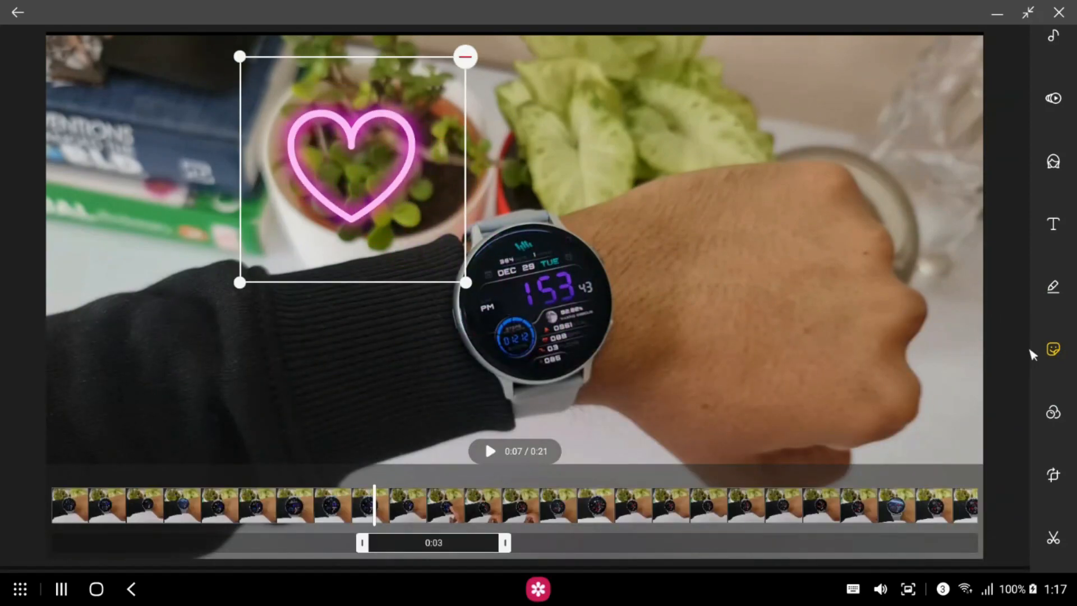
left_click(1053, 351)
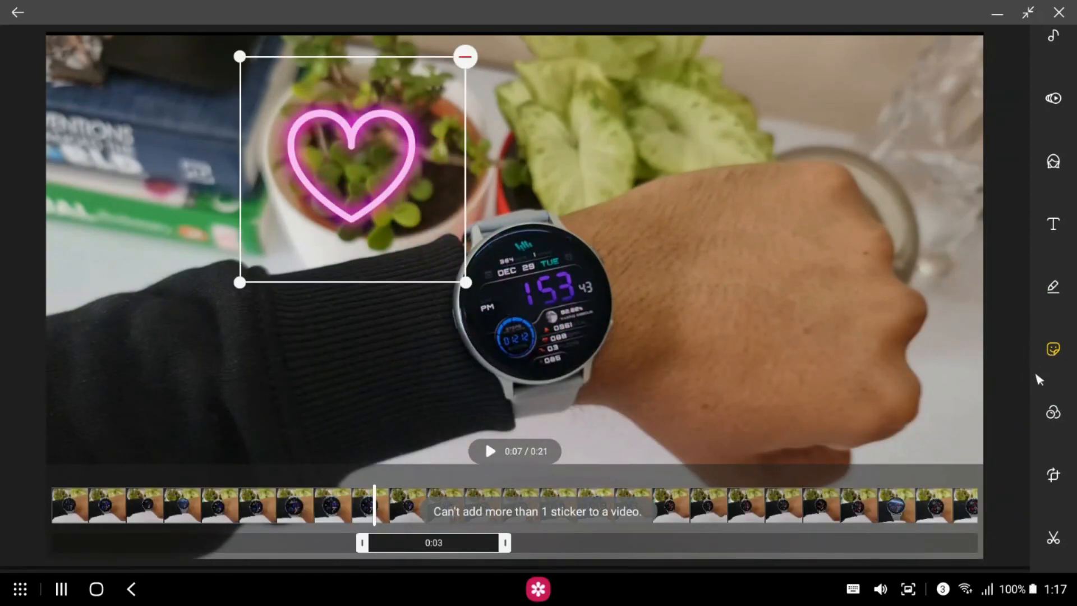
left_click(1052, 412)
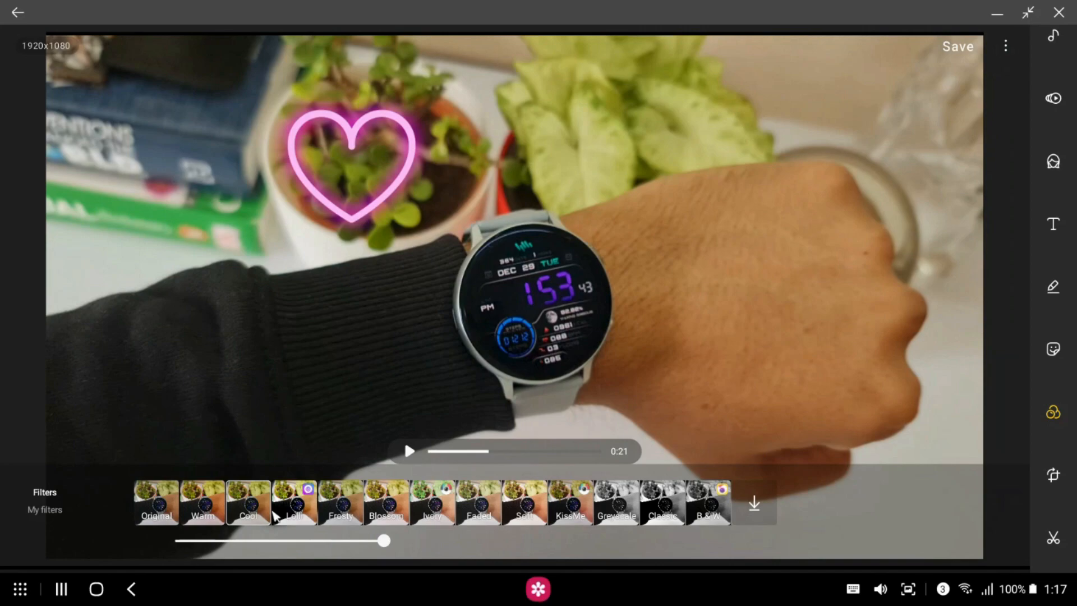